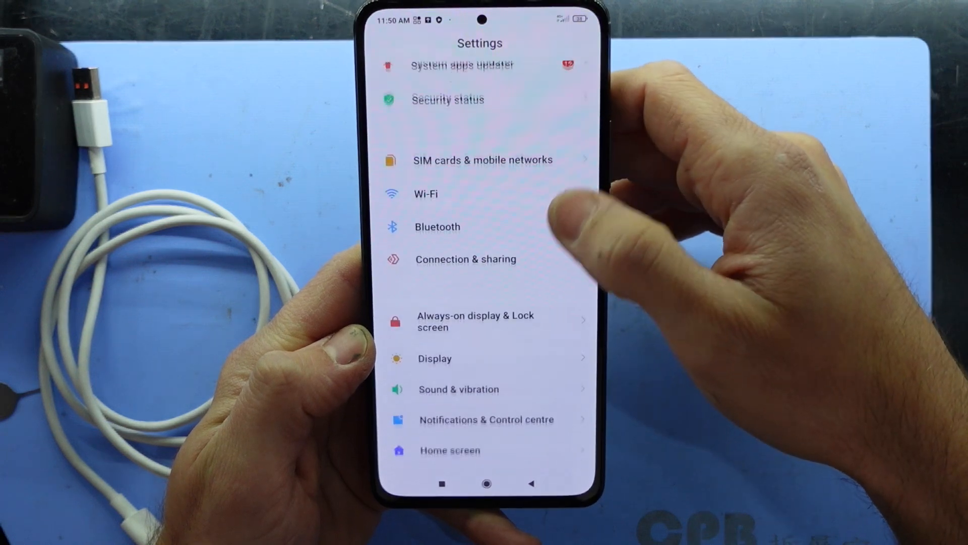
Reach Mi Account in Settings and choose signing in with account email and password.
{"action": "scroll", "scroll_direction": "down", "scroll_amount": 3}
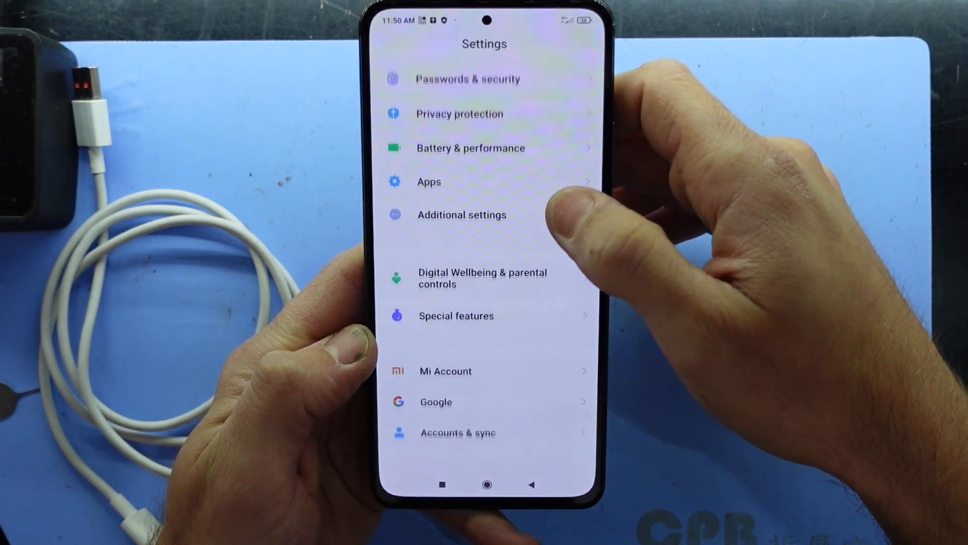
{"action": "left_click", "coordinate": [444, 371]}
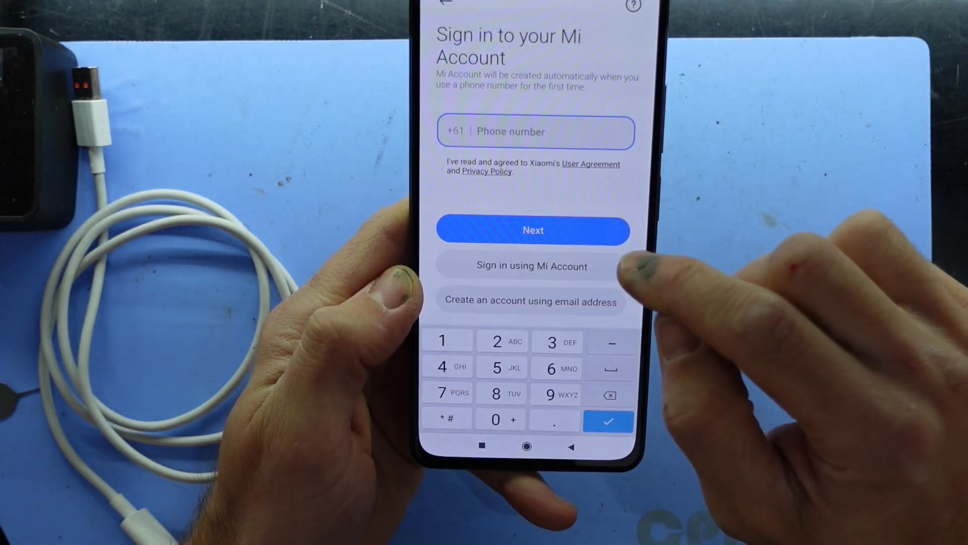
{"action": "left_click", "coordinate": [529, 265]}
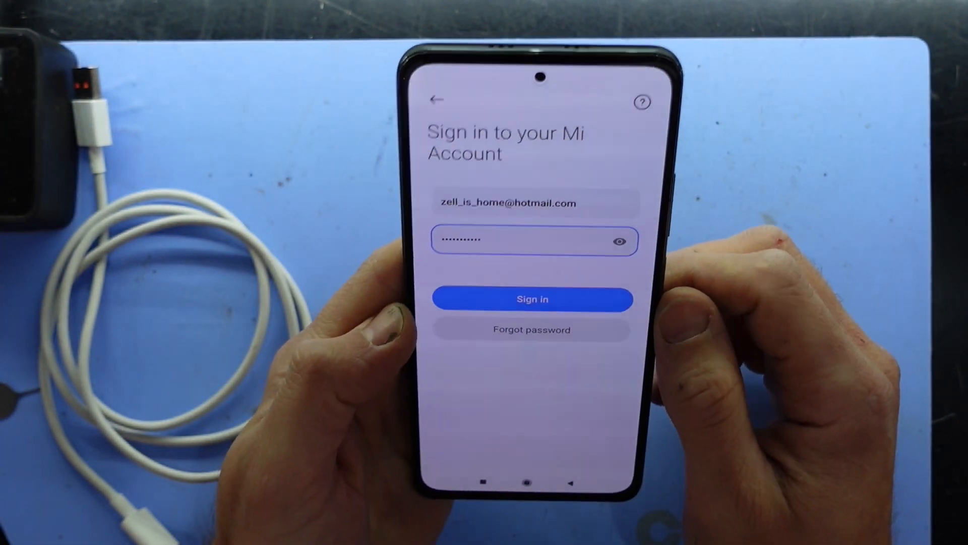
Submit the sign-in, acknowledge Xiaomi Cloud permissions, continue with sync off, and leave the page.
{"action": "left_click", "coordinate": [532, 299]}
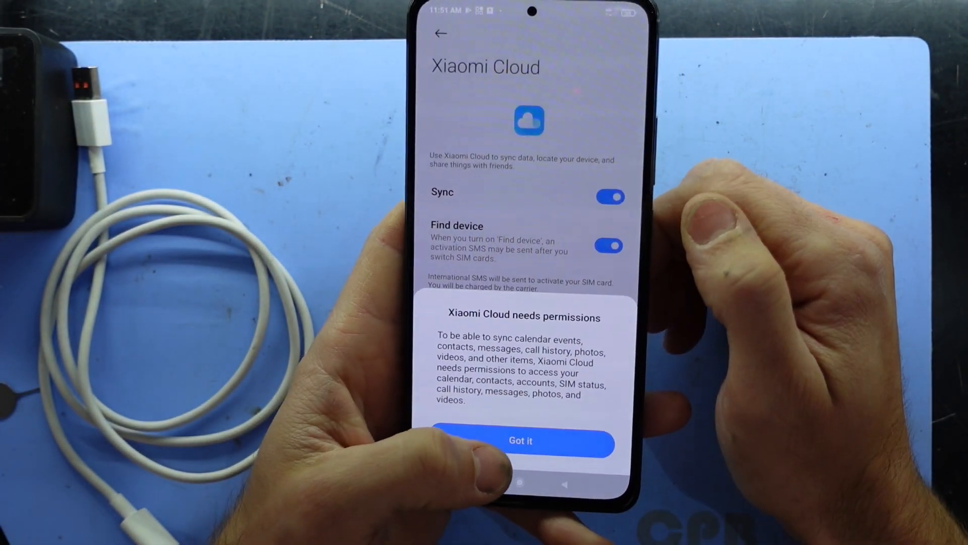
{"action": "left_click", "coordinate": [520, 441]}
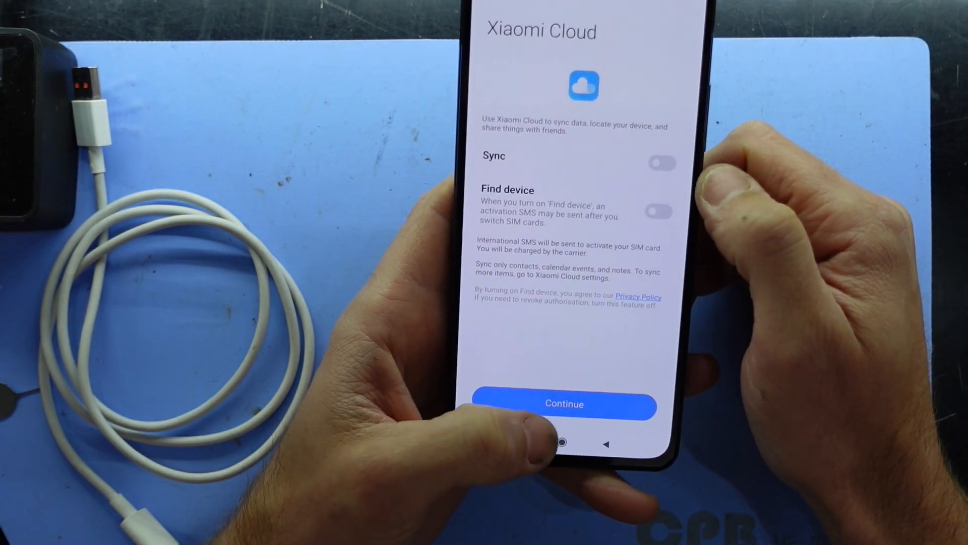
{"action": "left_click", "coordinate": [562, 403]}
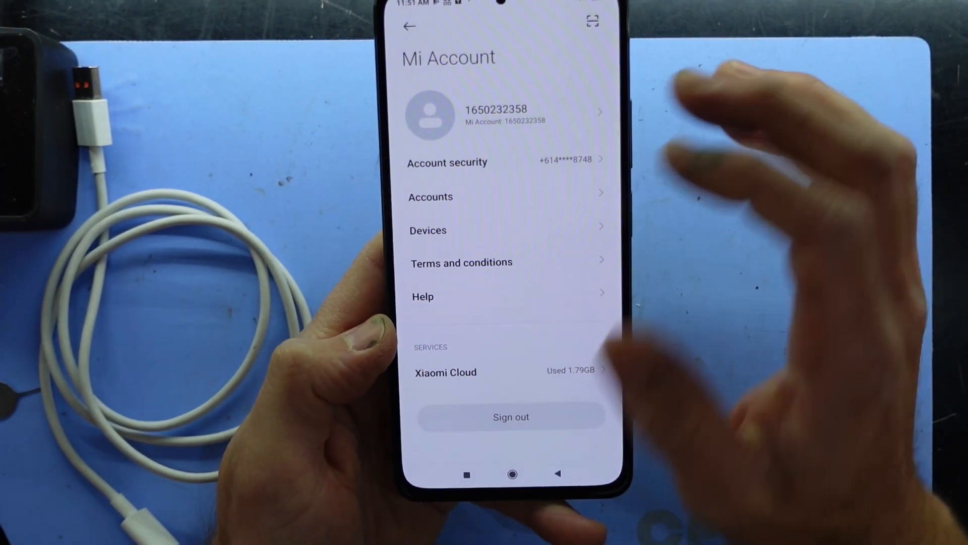
{"action": "left_click", "coordinate": [409, 26]}
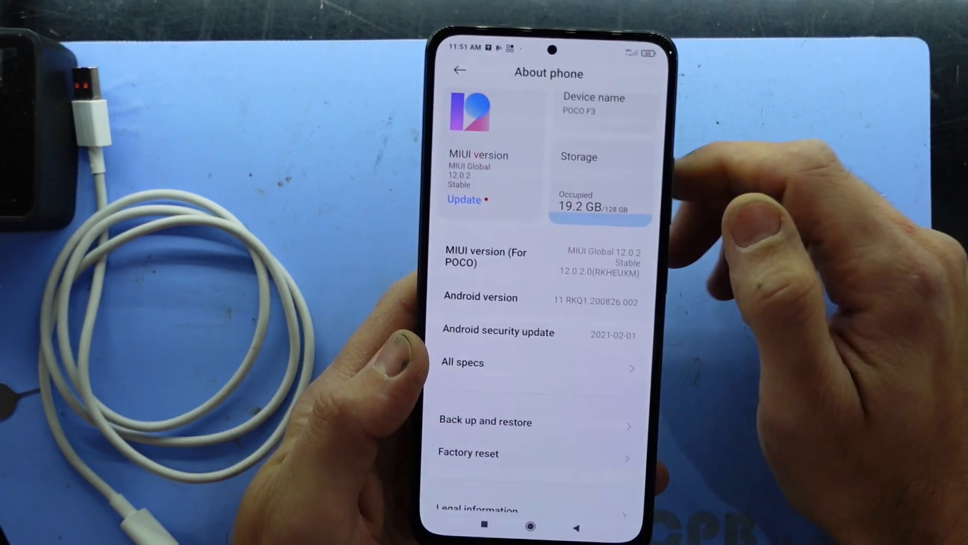
Reveal developer options via MIUI version and switch OEM unlocking on, confirming the warning.
{"action": "left_click", "coordinate": [460, 70]}
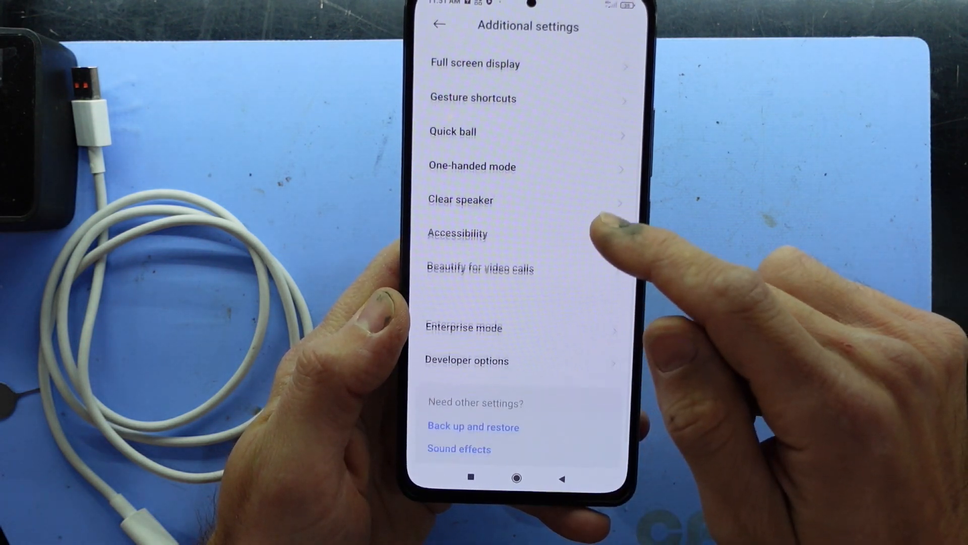
{"action": "left_click", "coordinate": [466, 361]}
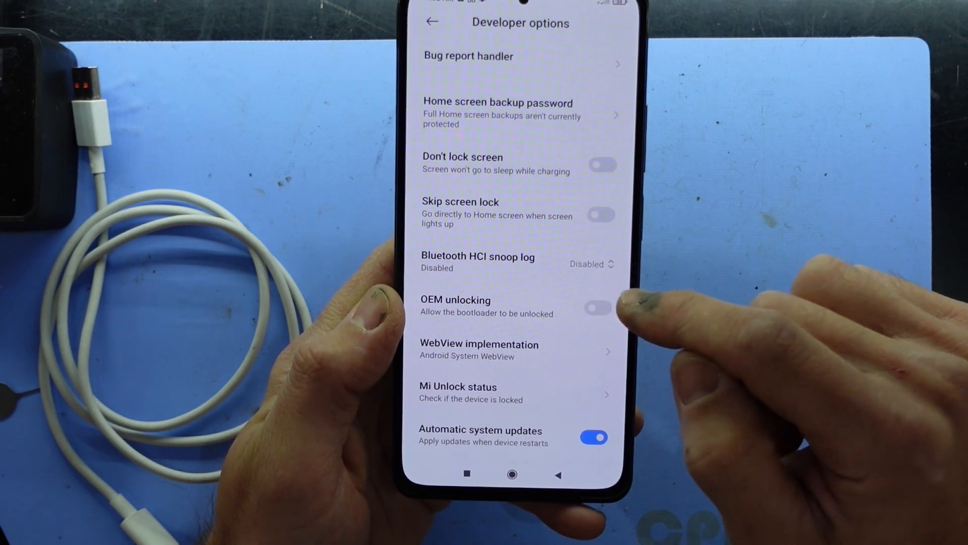
{"action": "left_click", "coordinate": [598, 307]}
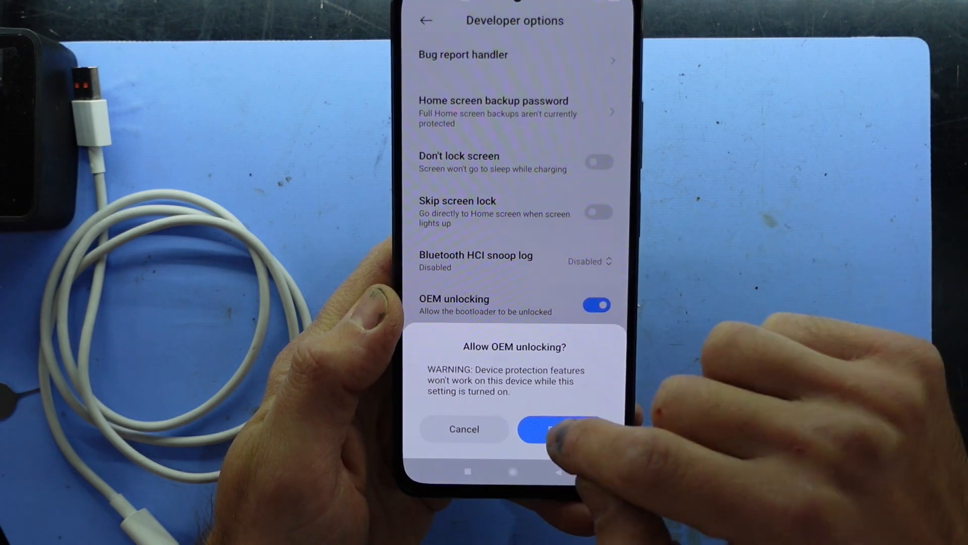
{"action": "left_click", "coordinate": [553, 429]}
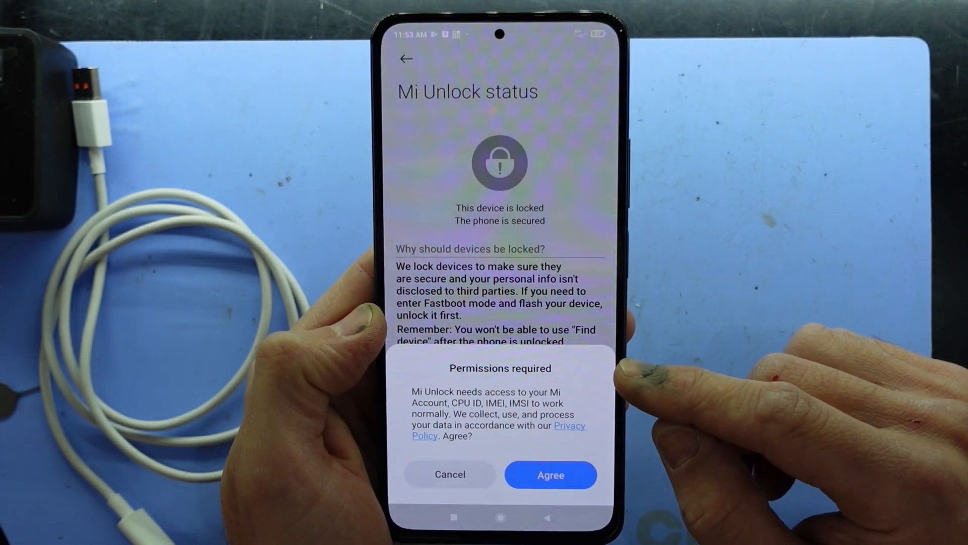
Agree to Mi Unlock permissions and add the Mi Account and device for unlocking.
{"action": "left_click", "coordinate": [550, 475]}
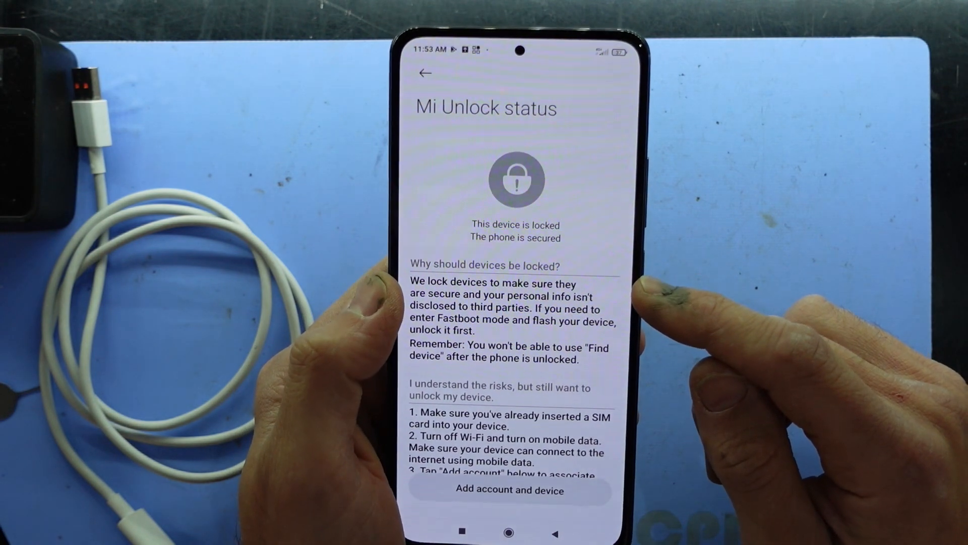
{"action": "scroll", "scroll_direction": "down", "scroll_amount": 3}
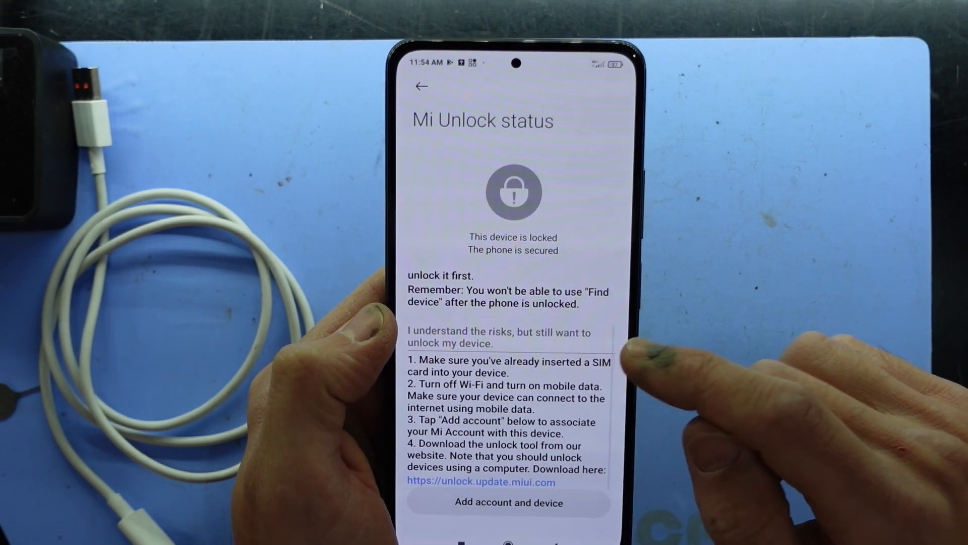
{"action": "left_click", "coordinate": [507, 502]}
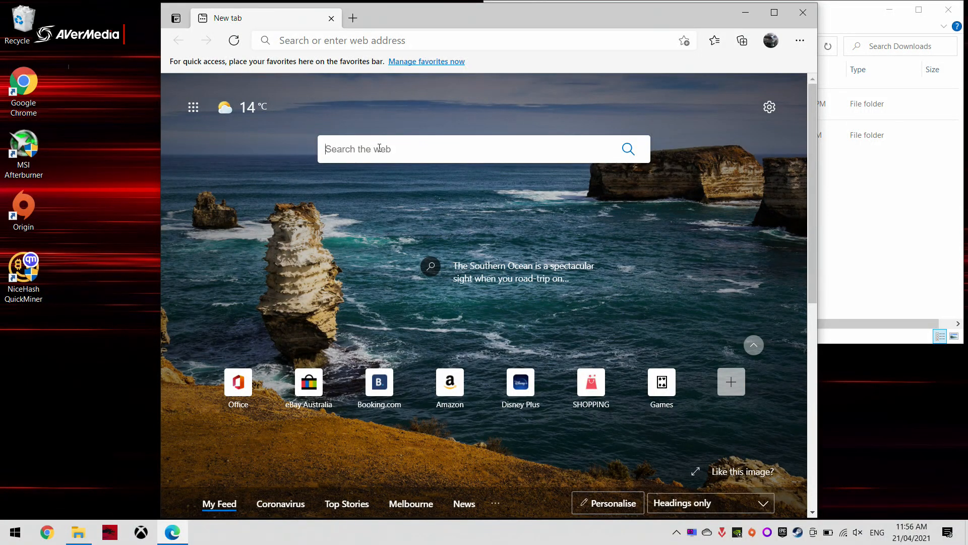
Search 'xiaomi', reach miui.com/unlock, download the Mi Unlock zip and open it from Downloads.
{"action": "type", "text": "xiaomi"}
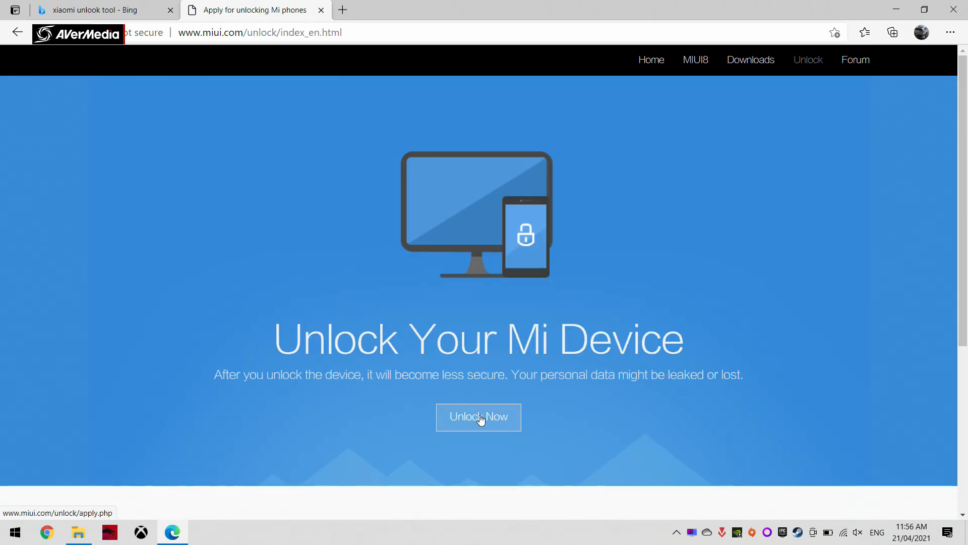
{"action": "left_click", "coordinate": [478, 417]}
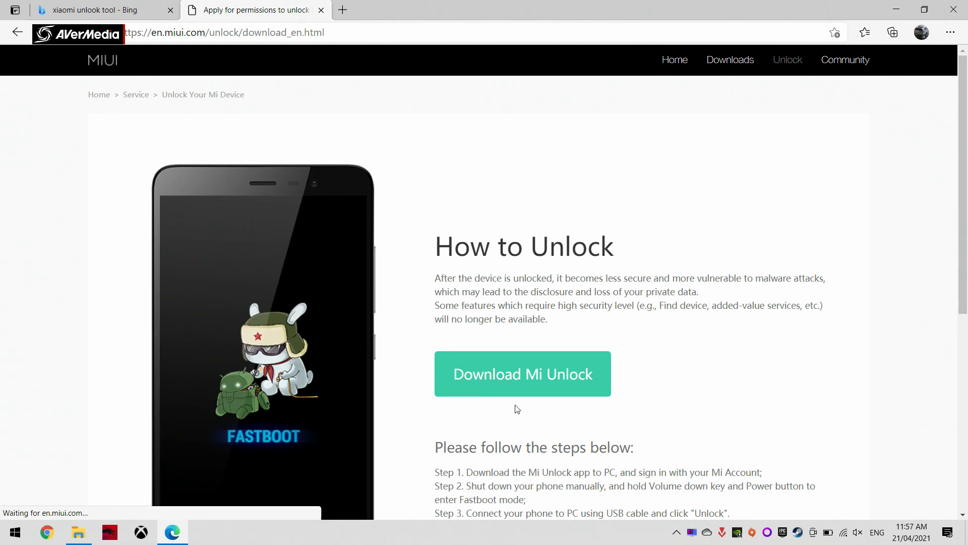
{"action": "left_click", "coordinate": [865, 33]}
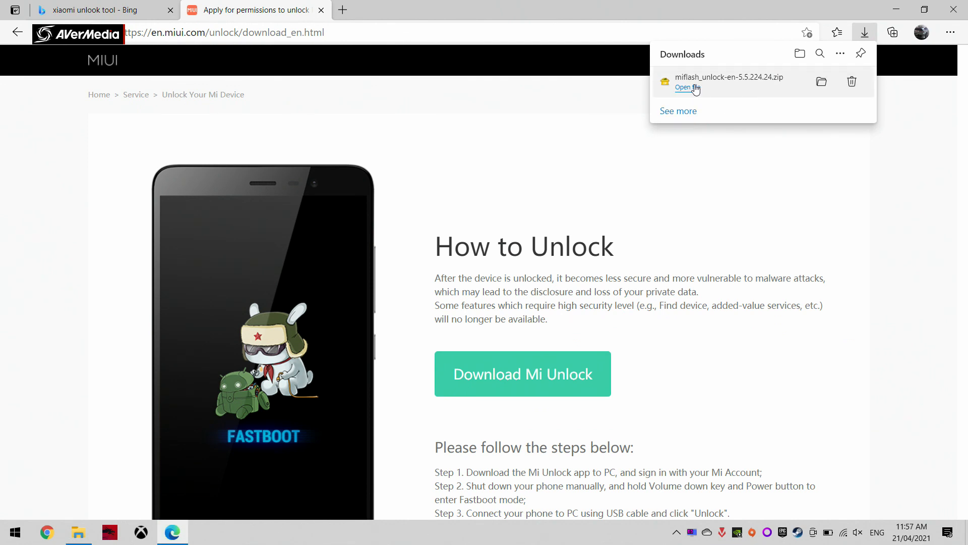
{"action": "left_click", "coordinate": [682, 87]}
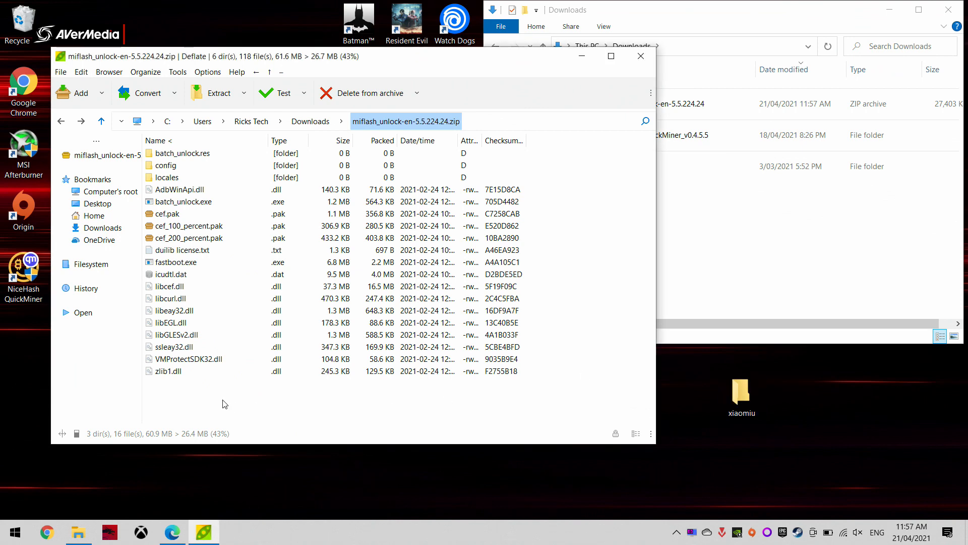
Extract all archive files into the xiaomiu desktop folder and launch batch_unlock from it.
{"action": "key", "text": "ctrl+a"}
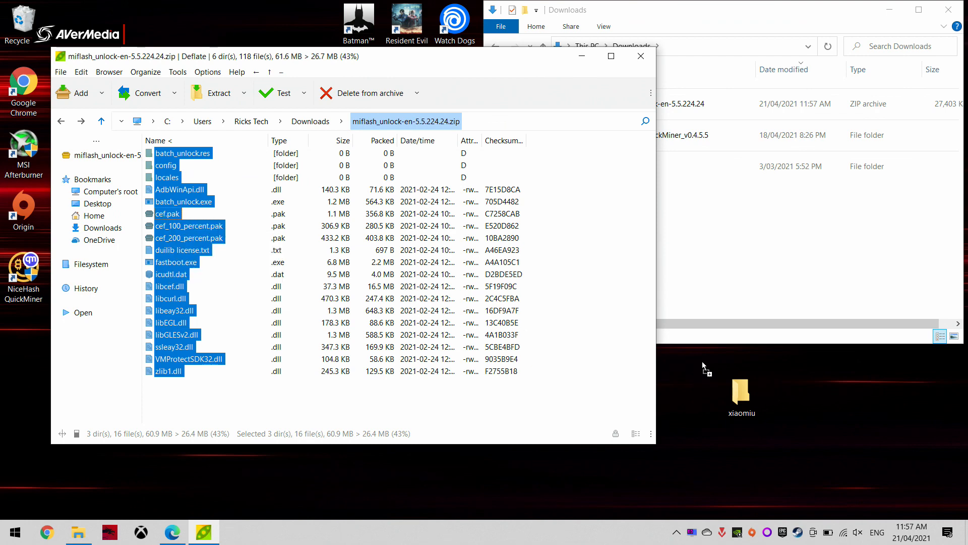
{"action": "left_click", "coordinate": [216, 93]}
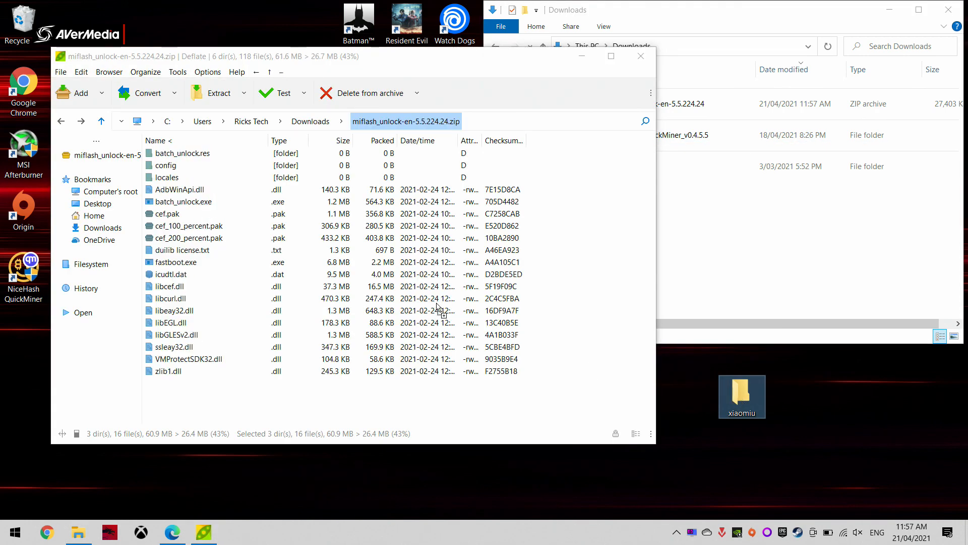
{"action": "left_click", "coordinate": [640, 55]}
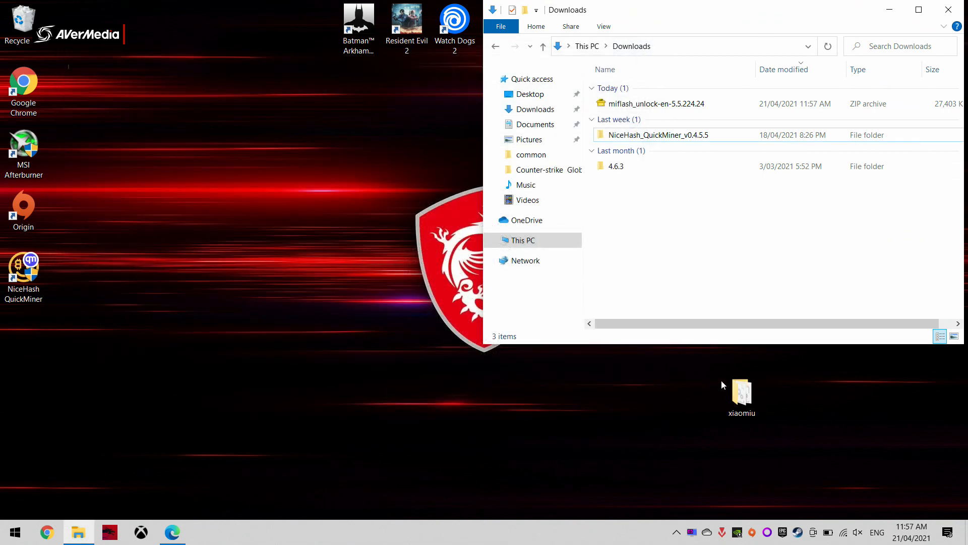
{"action": "double_click", "coordinate": [741, 394]}
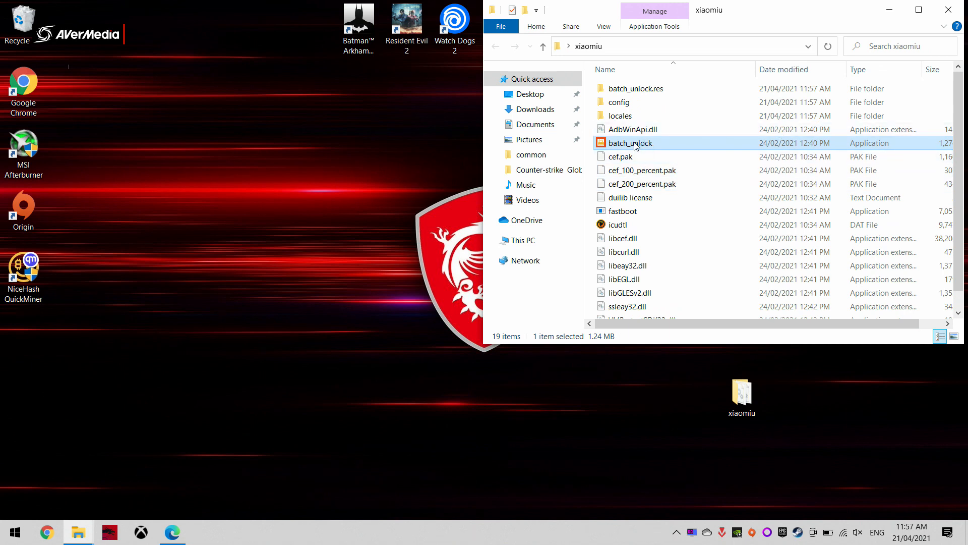
{"action": "double_click", "coordinate": [630, 143]}
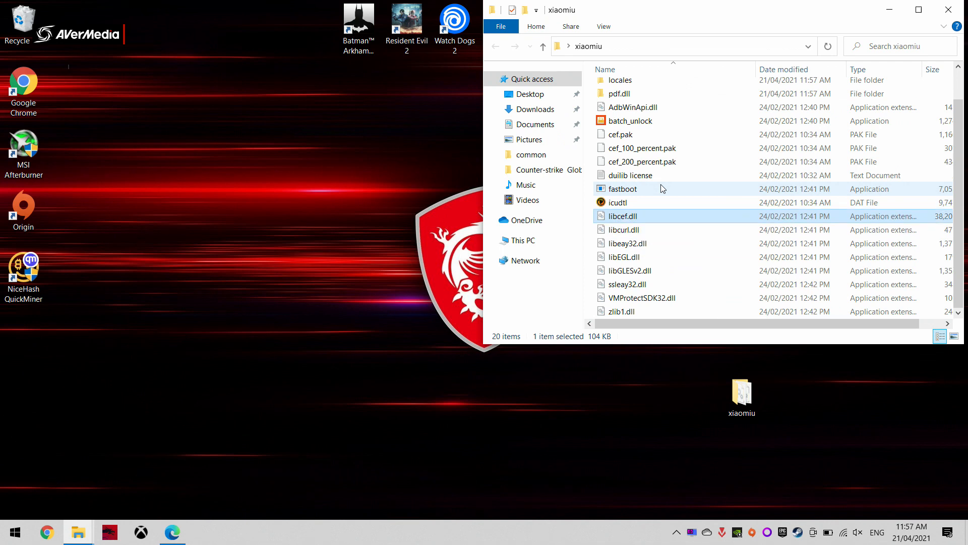
{"action": "left_click", "coordinate": [622, 188]}
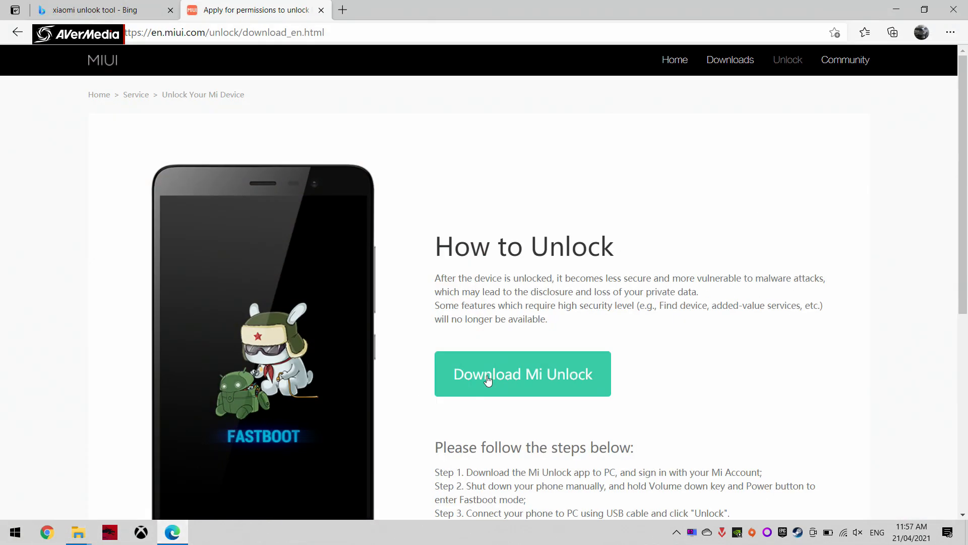
Download Mi Unlock from the MIUI page again and run the extracted Unlock Tool.
{"action": "scroll", "scroll_direction": "down", "scroll_amount": 3}
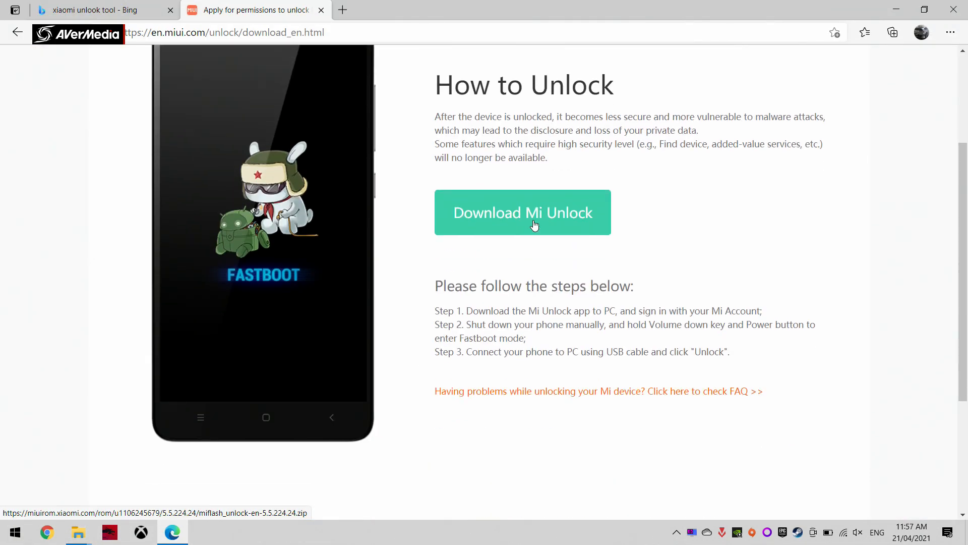
{"action": "mouse_move", "coordinate": [607, 343]}
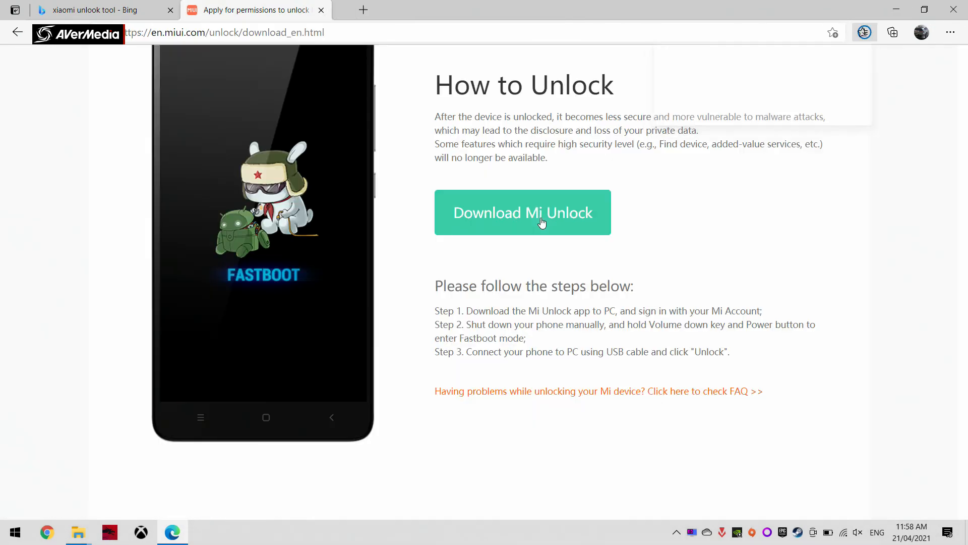
{"action": "left_click", "coordinate": [865, 32]}
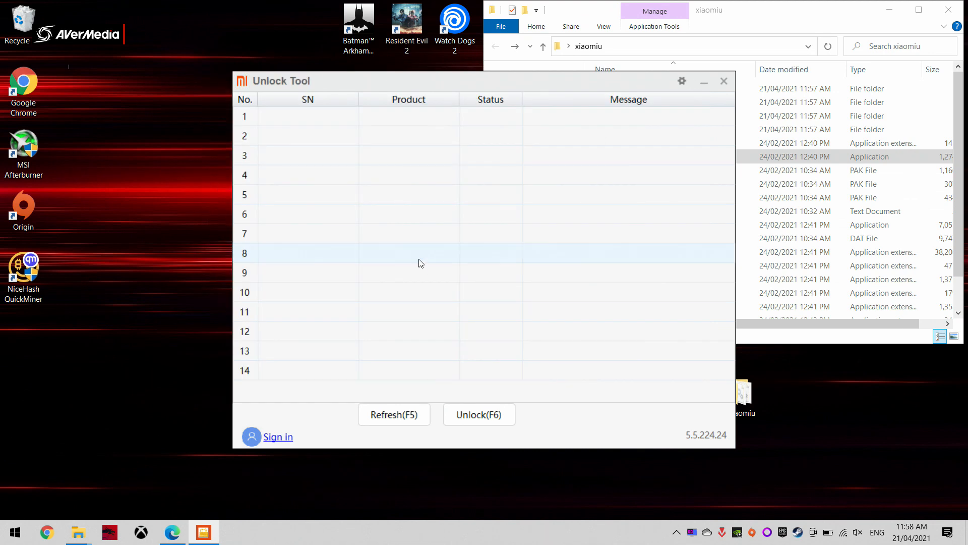
{"action": "left_click", "coordinate": [279, 437]}
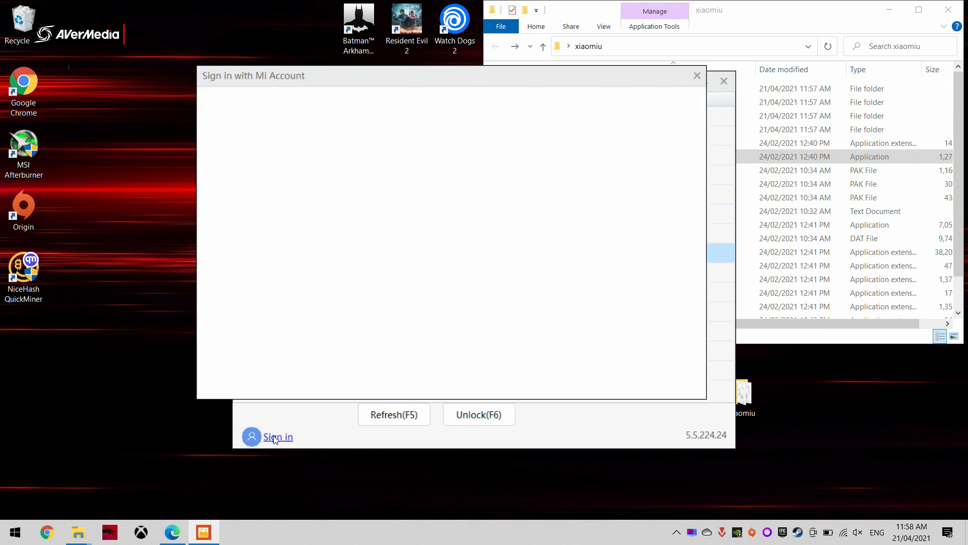
{"action": "left_click", "coordinate": [276, 436]}
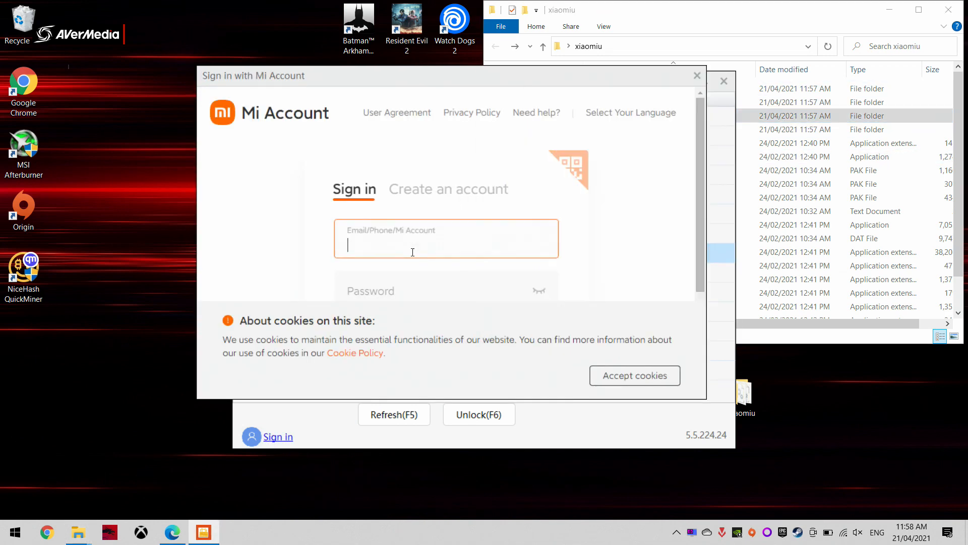
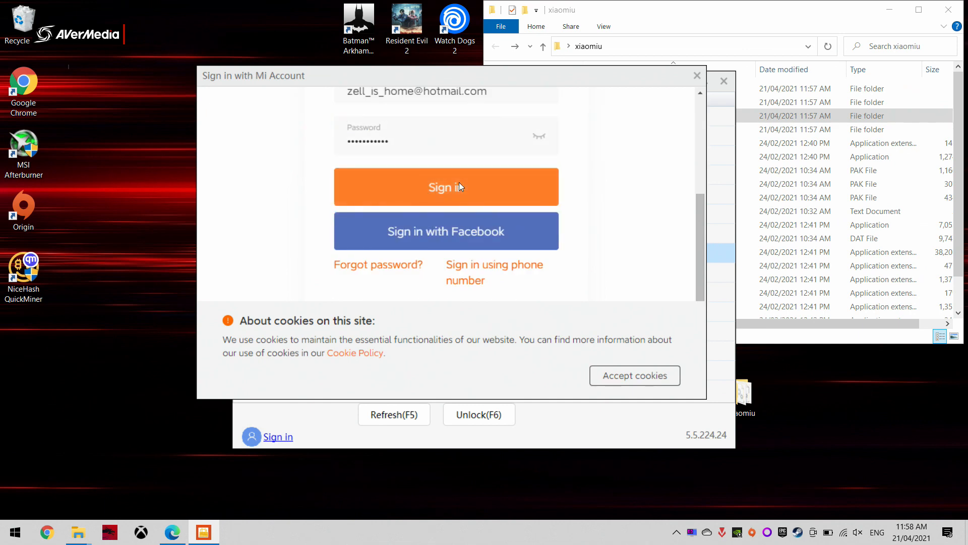
{"action": "left_click", "coordinate": [446, 187]}
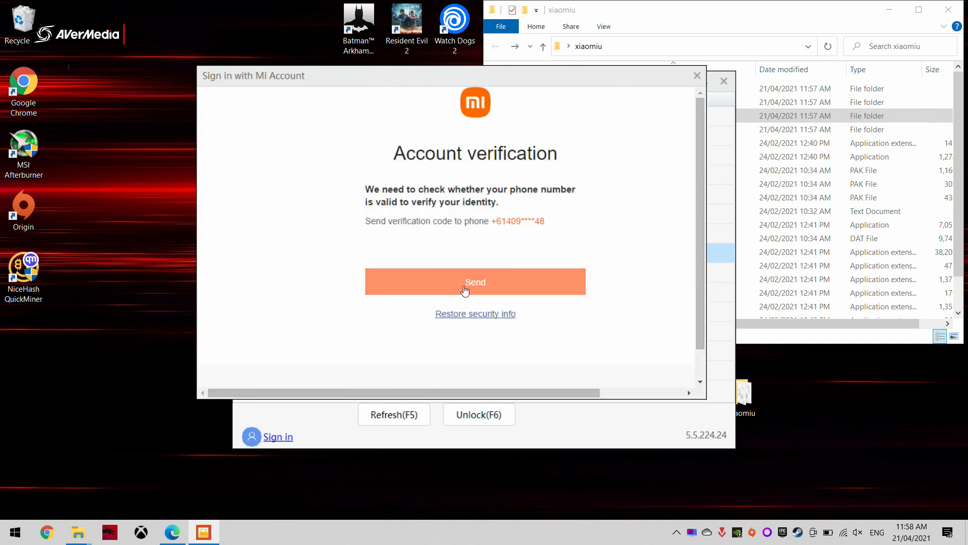
{"action": "left_click", "coordinate": [474, 282]}
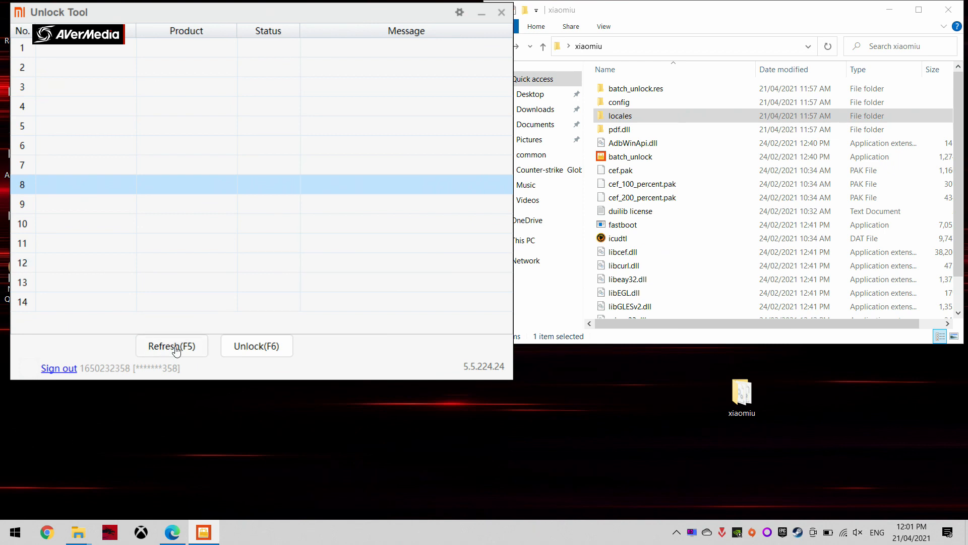
{"action": "mouse_move", "coordinate": [240, 32]}
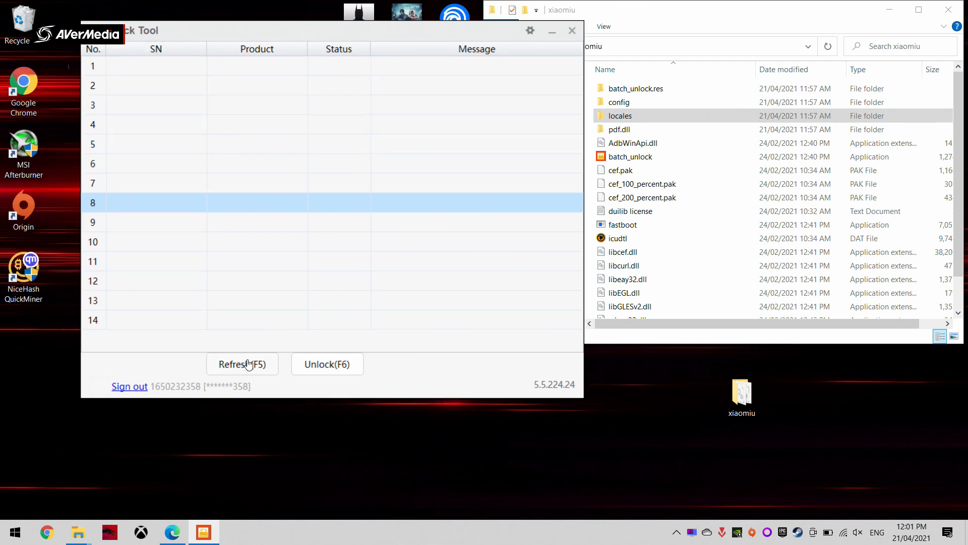
{"action": "left_click", "coordinate": [623, 229]}
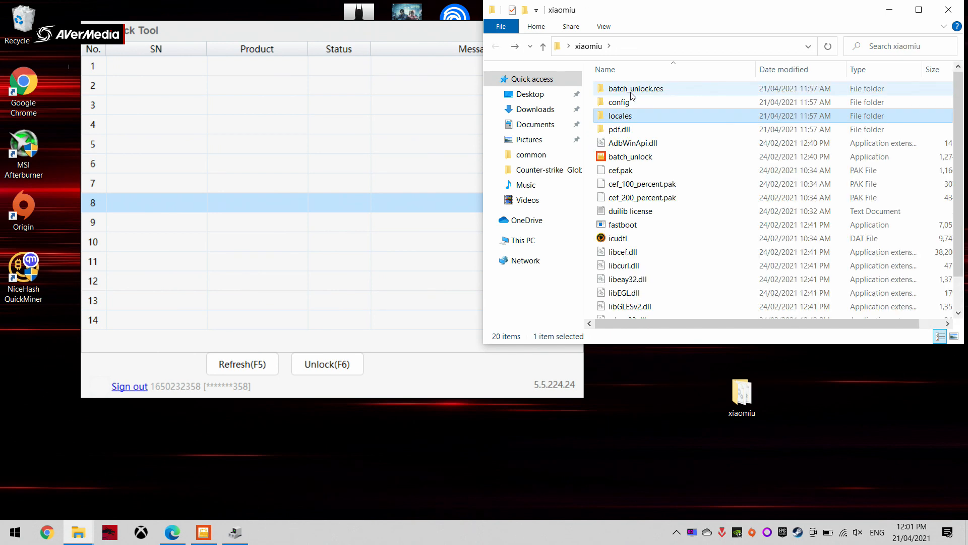
{"action": "left_click", "coordinate": [620, 129]}
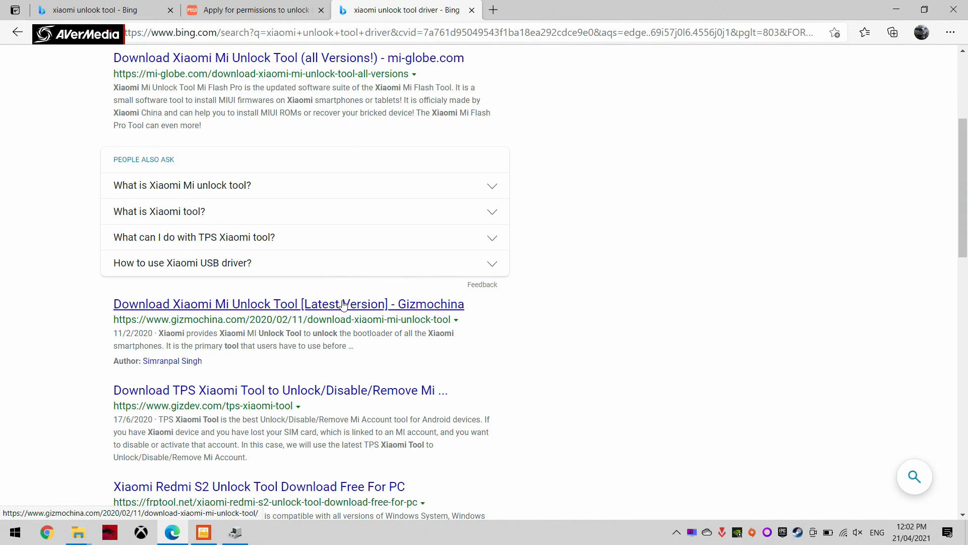
Open the Gizmochina Mi Unlock Tool article and scroll to the v3.5.1128.45 download table.
{"action": "left_click", "coordinate": [288, 303]}
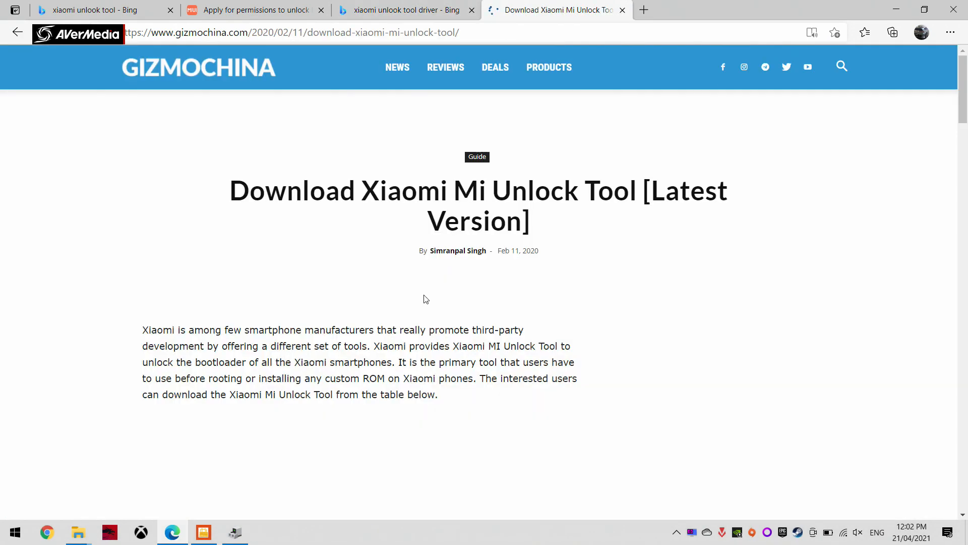
{"action": "scroll", "scroll_direction": "down", "scroll_amount": 3}
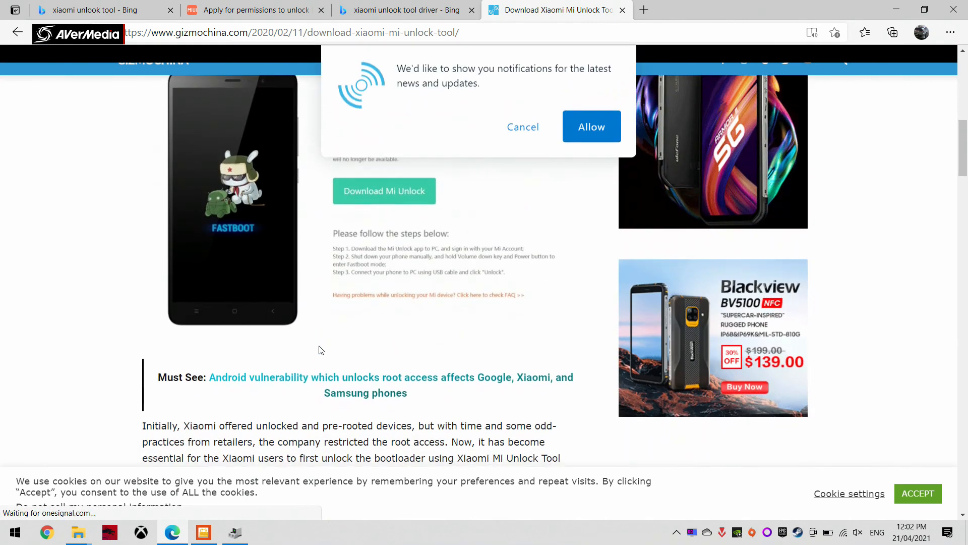
{"action": "scroll", "scroll_direction": "down", "scroll_amount": 3}
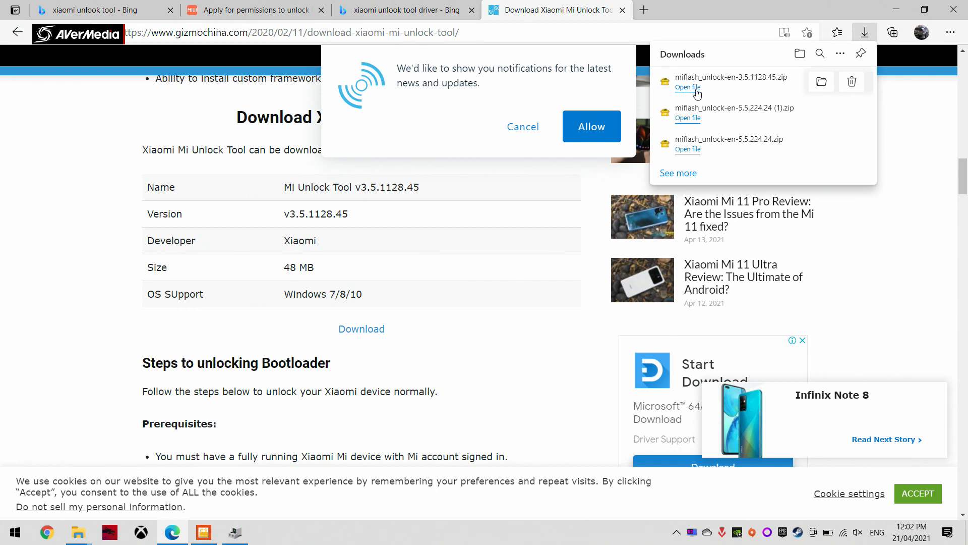
Open miflash_unlock-en-3.5.1128.45.zip and extract everything into a new 'xiaomiu 3.5' desktop folder.
{"action": "left_click", "coordinate": [687, 86]}
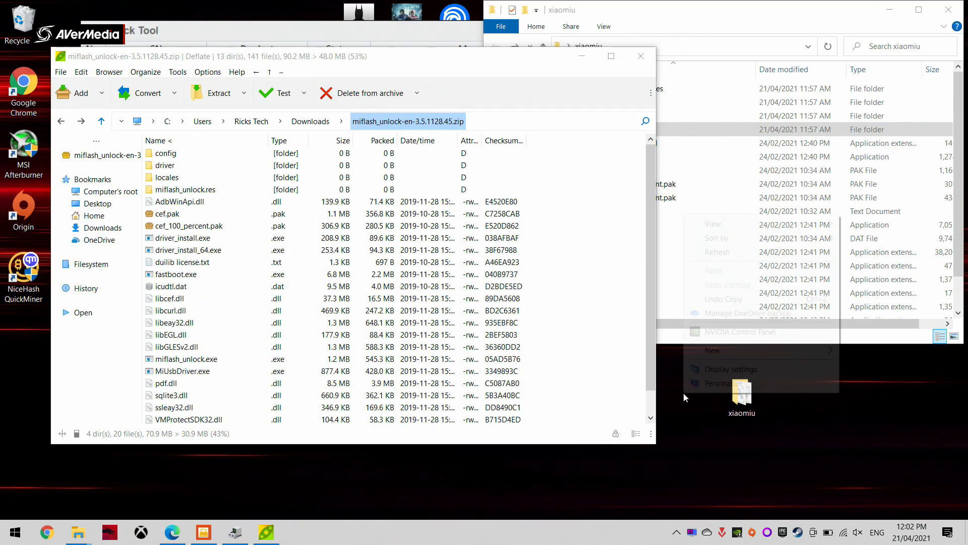
{"action": "left_click", "coordinate": [713, 350]}
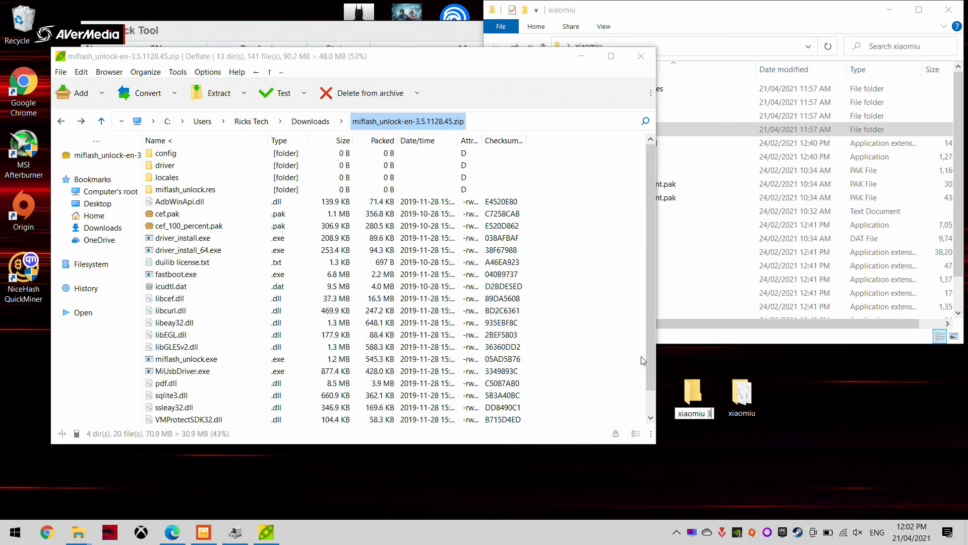
{"action": "key", "text": "ctrl+a"}
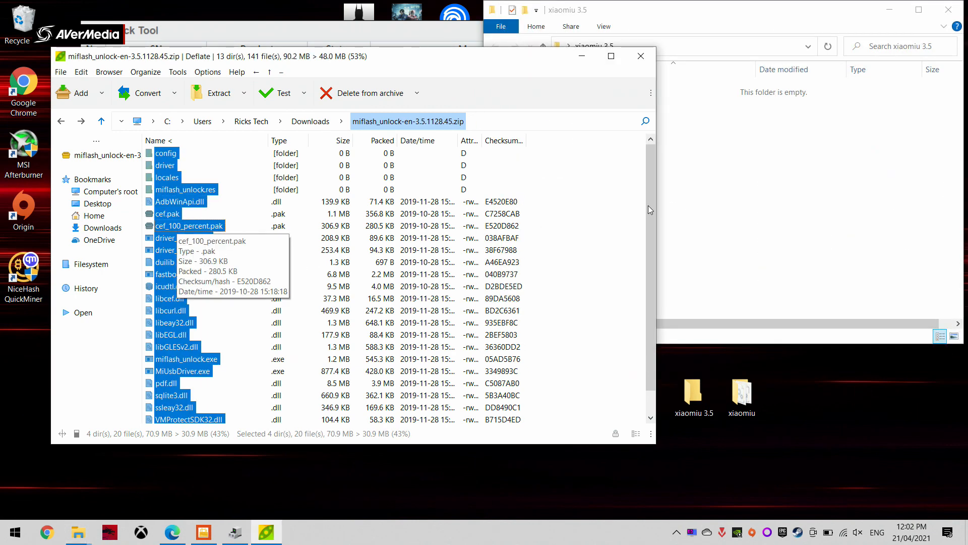
{"action": "left_click", "coordinate": [217, 93]}
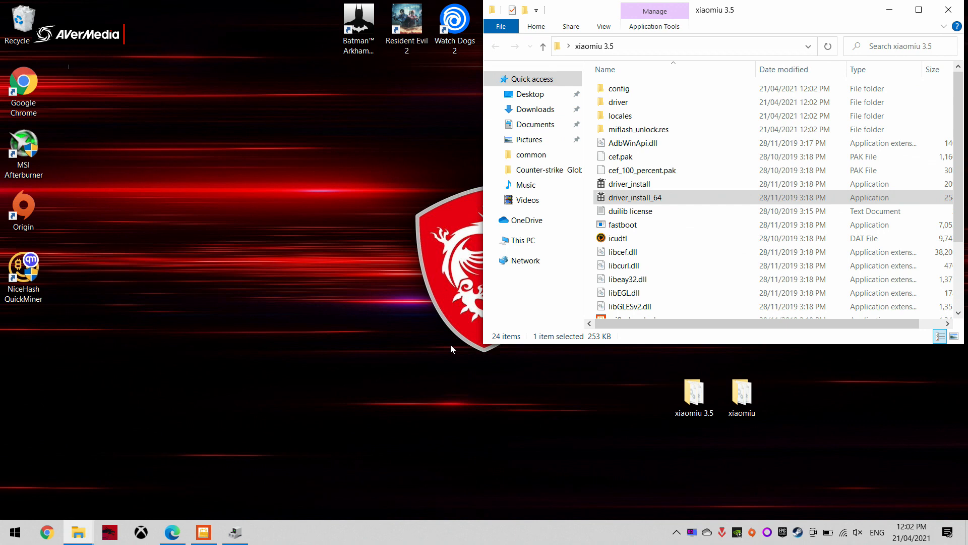
{"action": "left_click", "coordinate": [233, 531]}
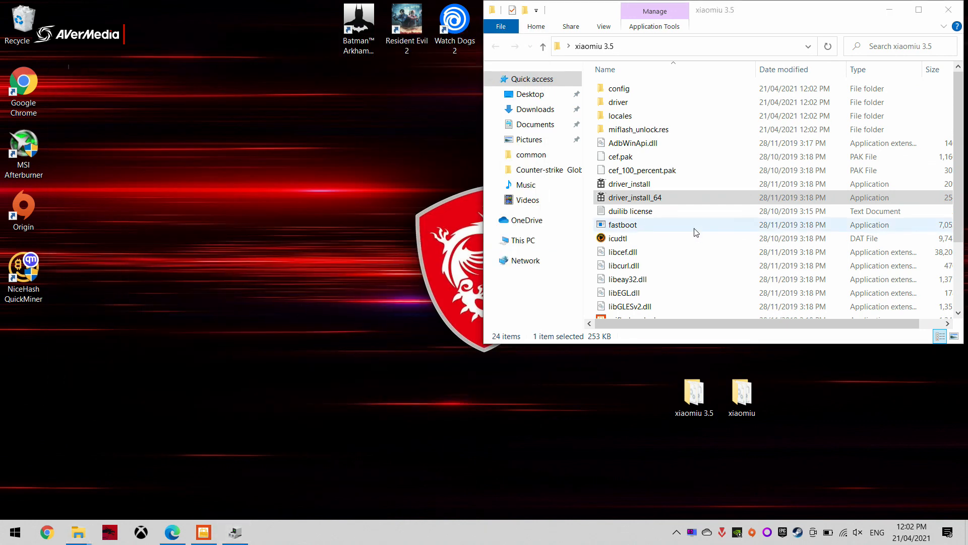
{"action": "left_click", "coordinate": [622, 224]}
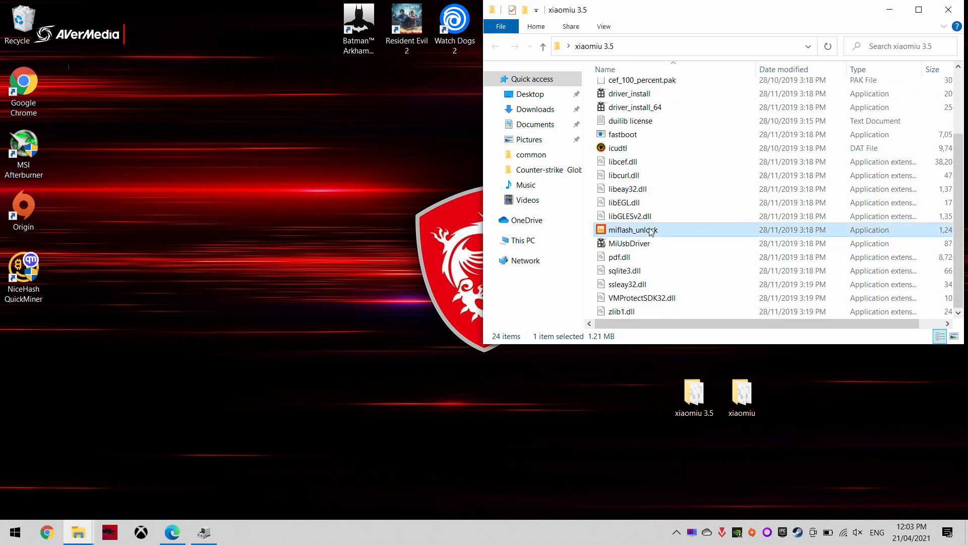
Launch miflash_unlock, accept its disclaimer and sign in with the hotmail Mi account credentials.
{"action": "double_click", "coordinate": [633, 229]}
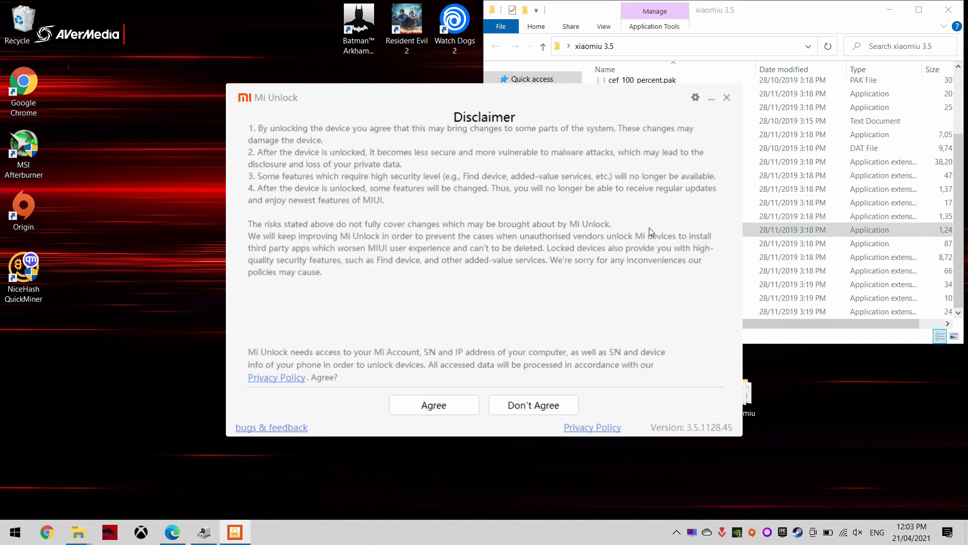
{"action": "left_click", "coordinate": [433, 405]}
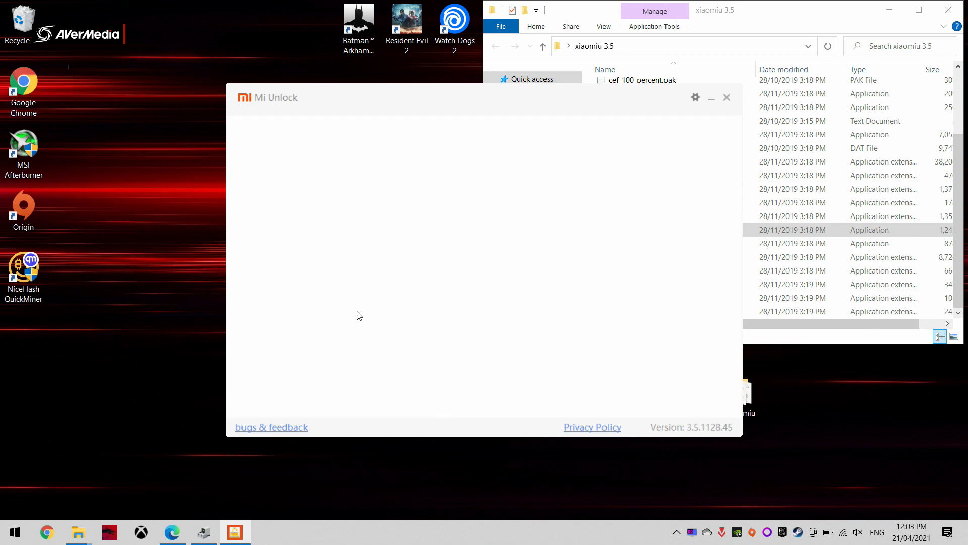
{"action": "mouse_move", "coordinate": [455, 321]}
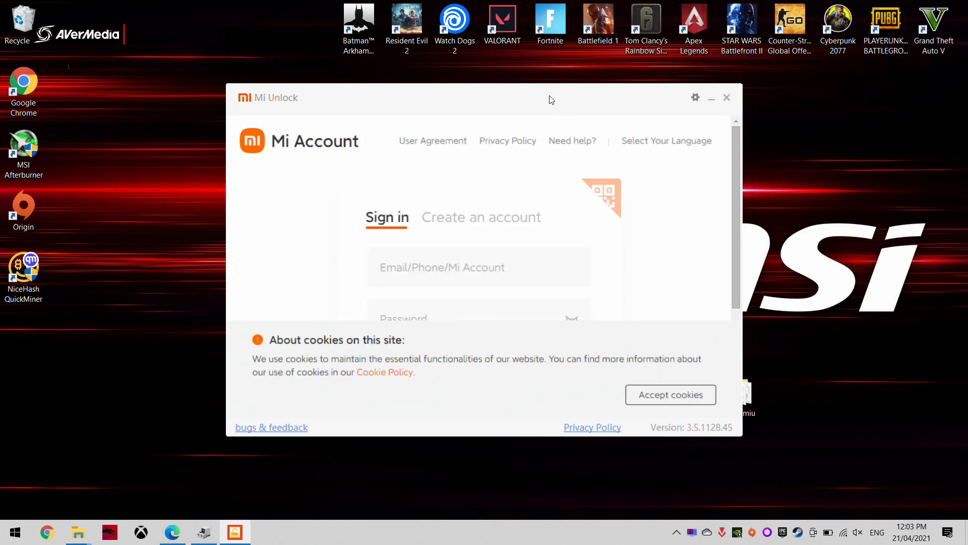
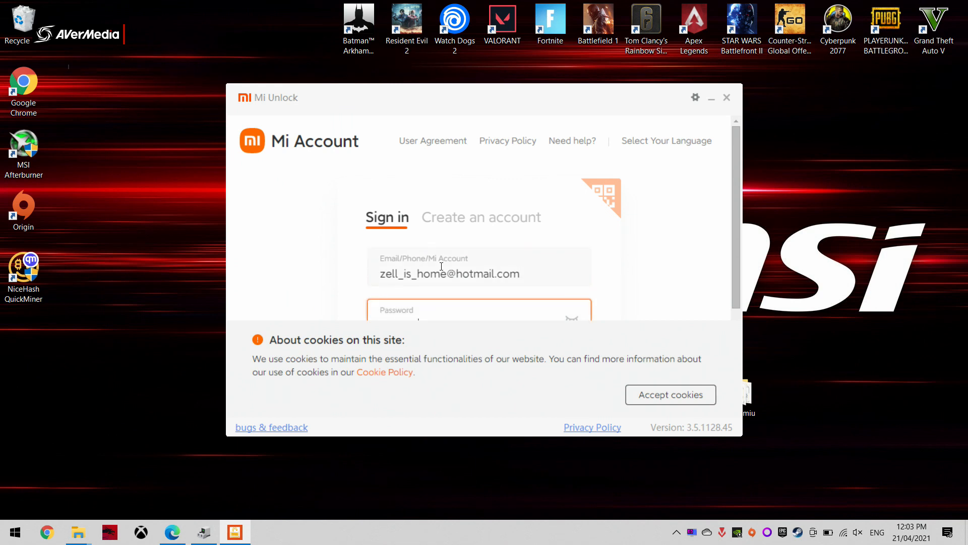
{"action": "mouse_move", "coordinate": [648, 98]}
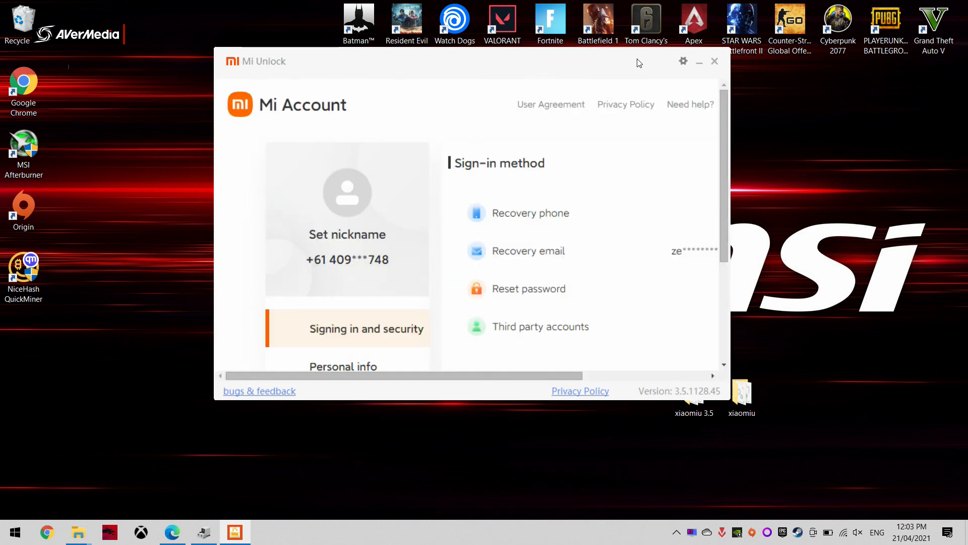
{"action": "mouse_move", "coordinate": [669, 64]}
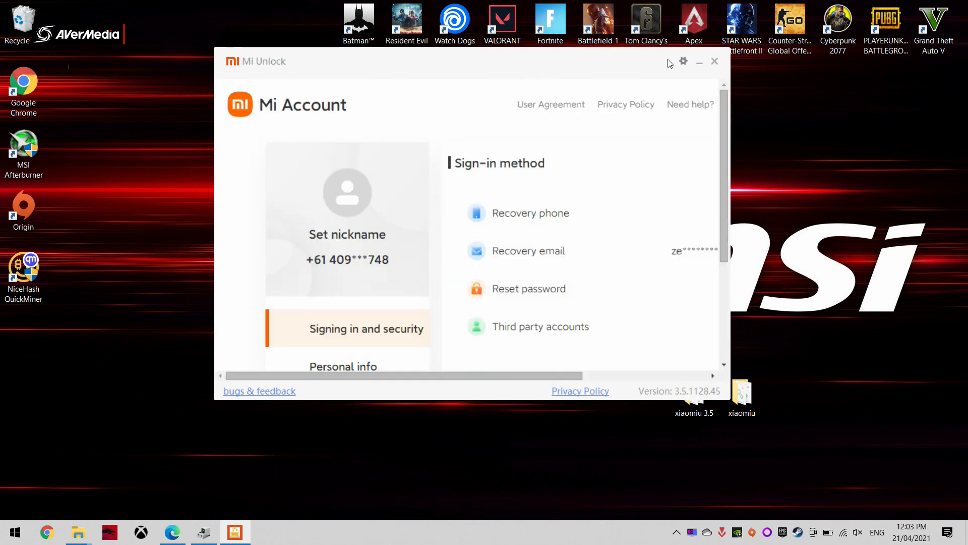
{"action": "scroll", "scroll_direction": "down", "scroll_amount": 3}
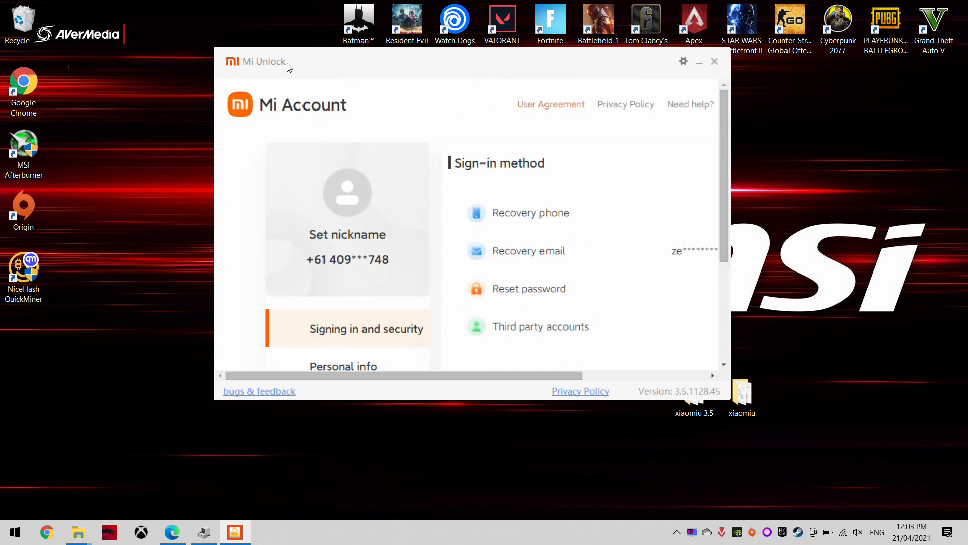
{"action": "mouse_move", "coordinate": [500, 348]}
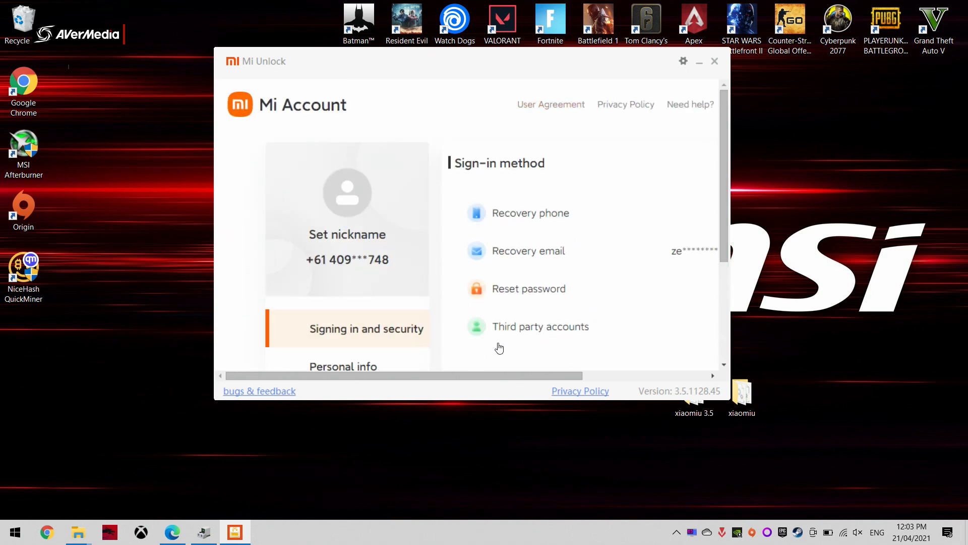
{"action": "mouse_move", "coordinate": [782, 421]}
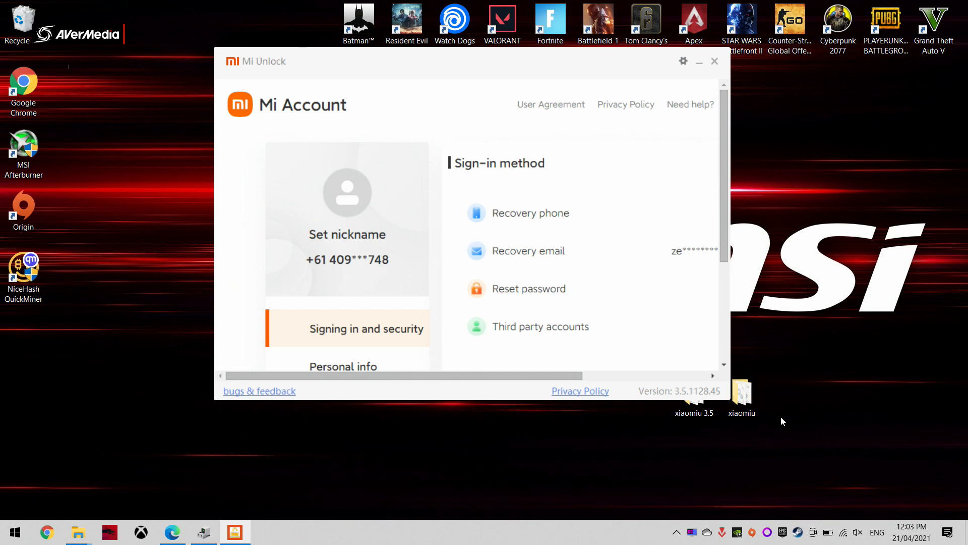
Run the Mi USB driver installer from the tool's options and allow the UAC prompt.
{"action": "left_click", "coordinate": [683, 60]}
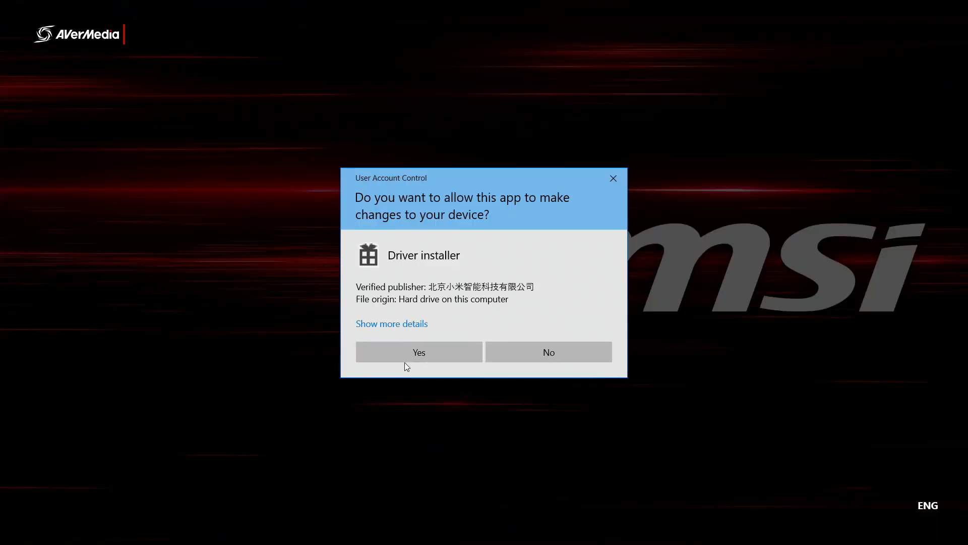
{"action": "left_click", "coordinate": [419, 352]}
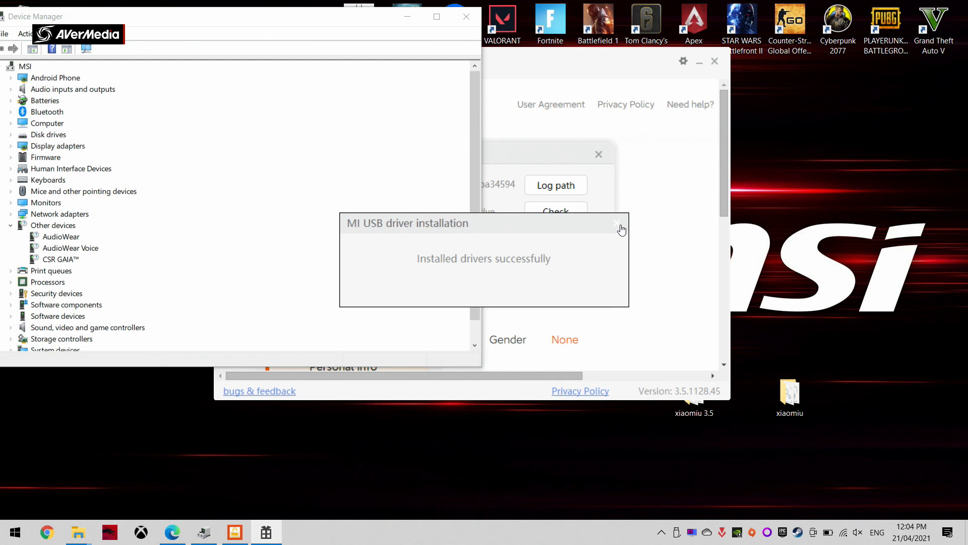
{"action": "left_click", "coordinate": [620, 223]}
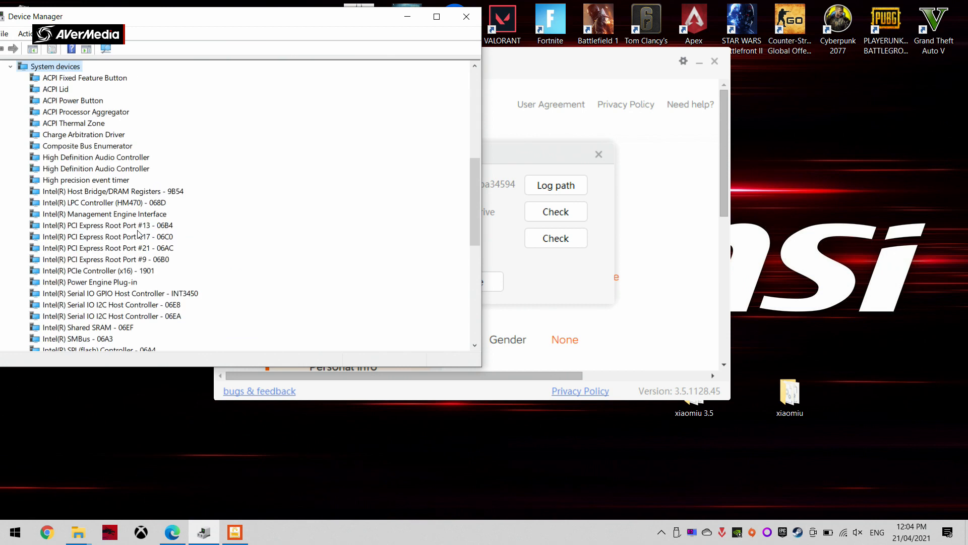
{"action": "left_click", "coordinate": [10, 66]}
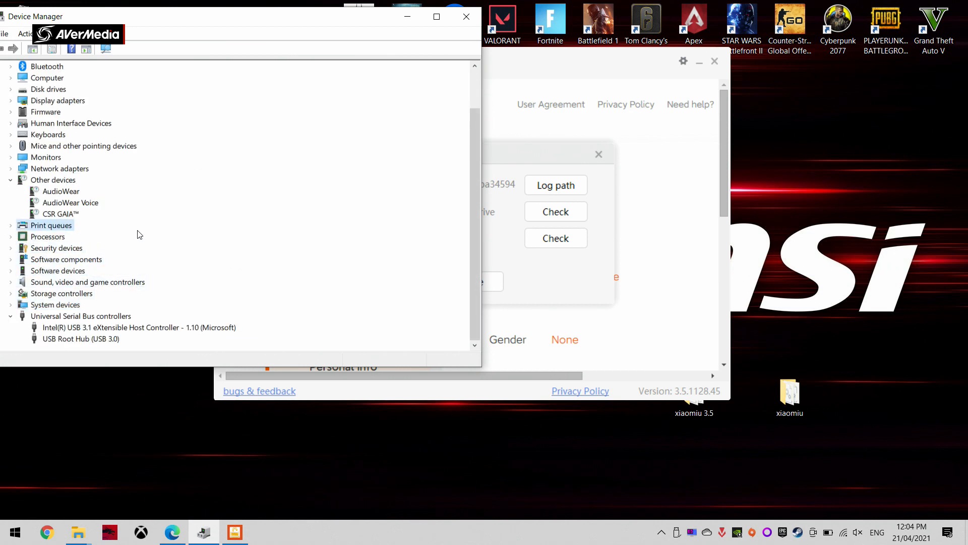
{"action": "left_click", "coordinate": [57, 248]}
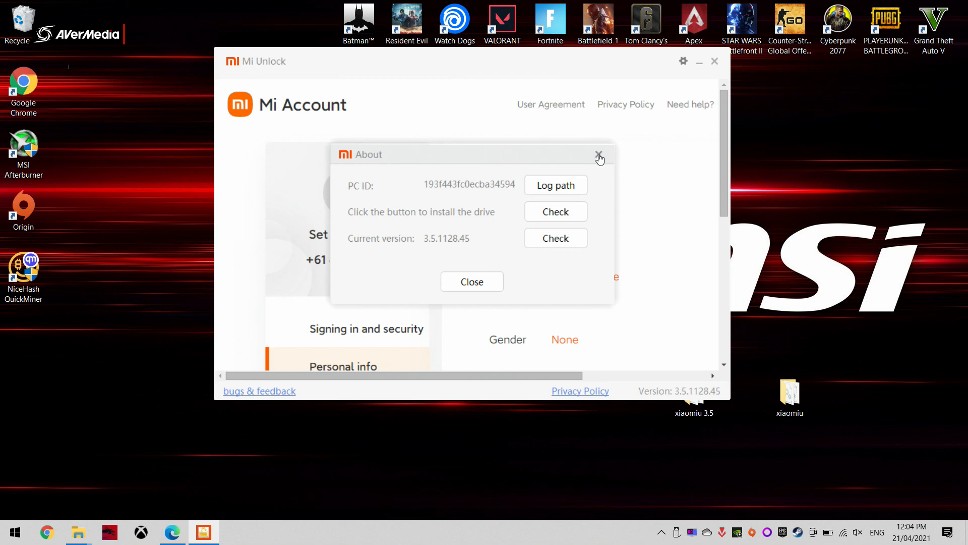
Close the About box and the Mi Unlock window, leaving only the desktop.
{"action": "left_click", "coordinate": [598, 155]}
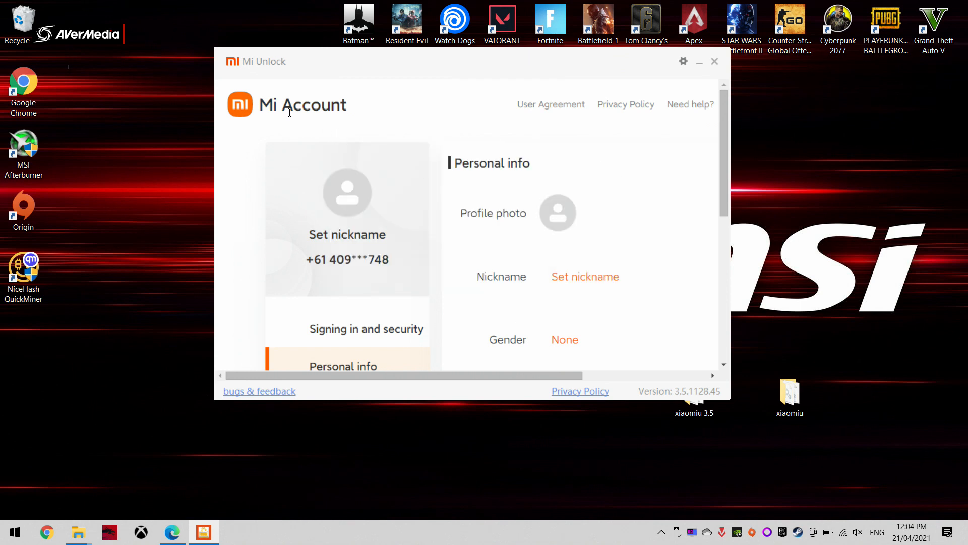
{"action": "scroll", "scroll_direction": "down", "scroll_amount": 3}
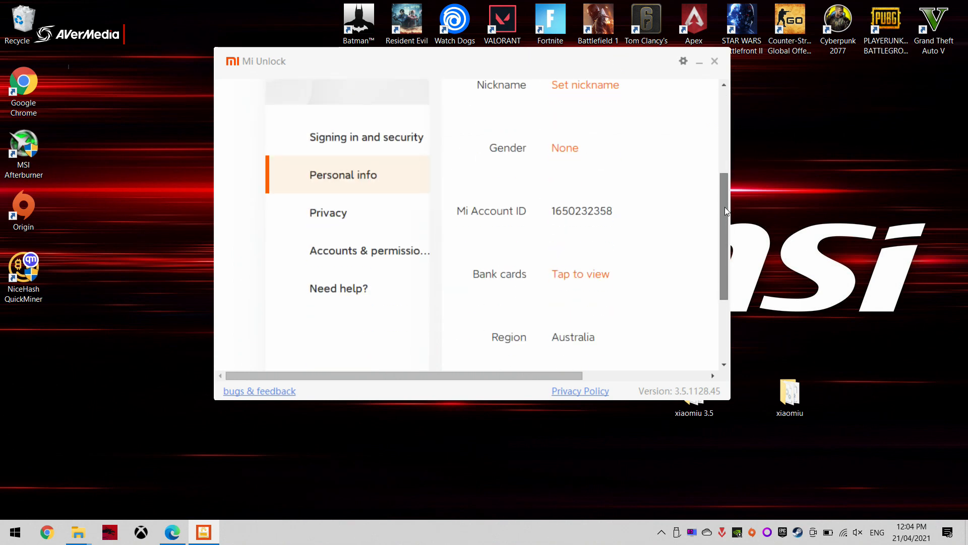
{"action": "scroll", "scroll_direction": "down", "scroll_amount": 3}
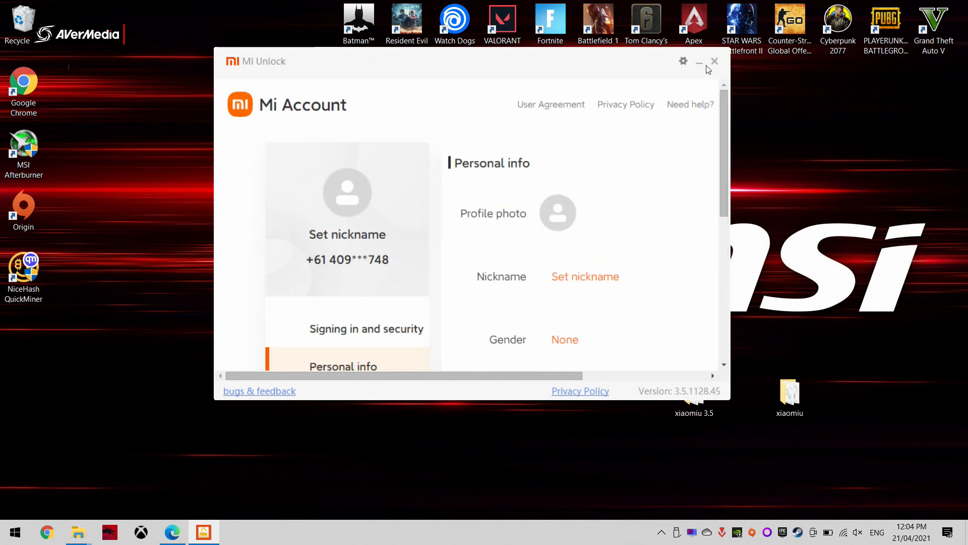
{"action": "left_click", "coordinate": [714, 61]}
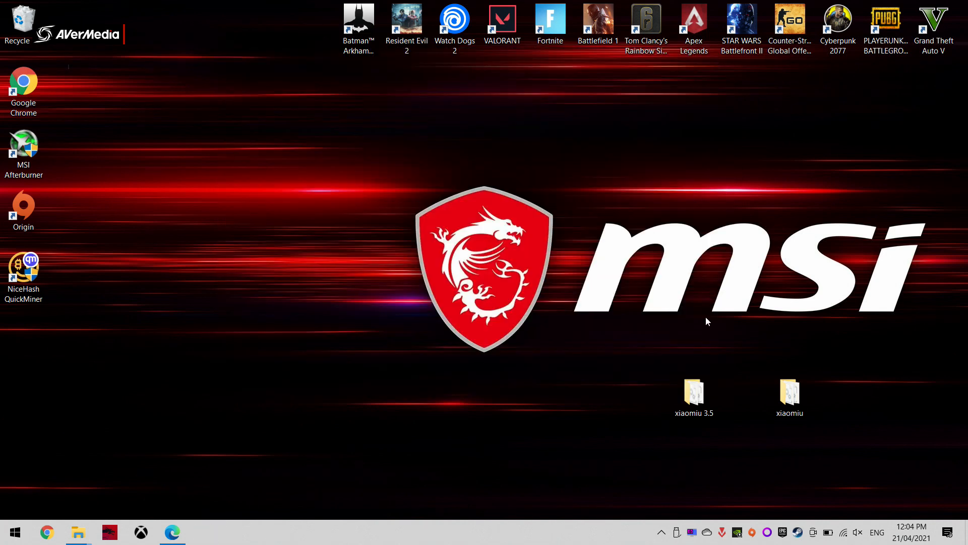
Launch batch_unlock.exe from the xiaomiu folder and minimize File Explorer so the locked phone is listed.
{"action": "double_click", "coordinate": [789, 392]}
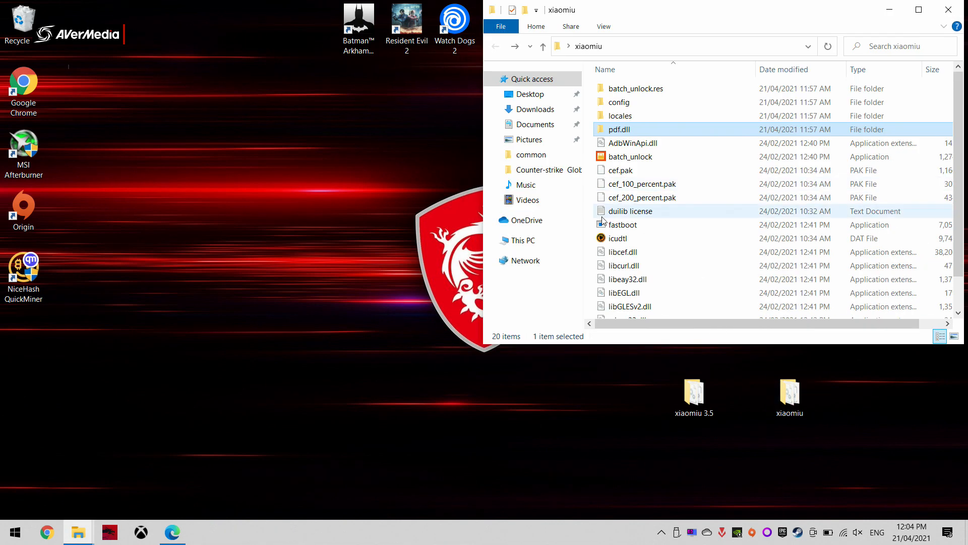
{"action": "left_click", "coordinate": [630, 157]}
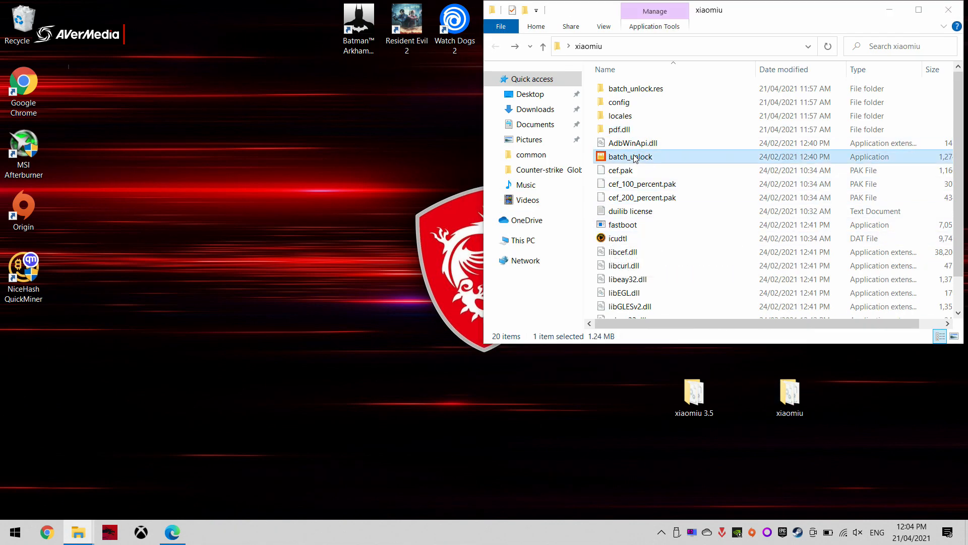
{"action": "double_click", "coordinate": [630, 157]}
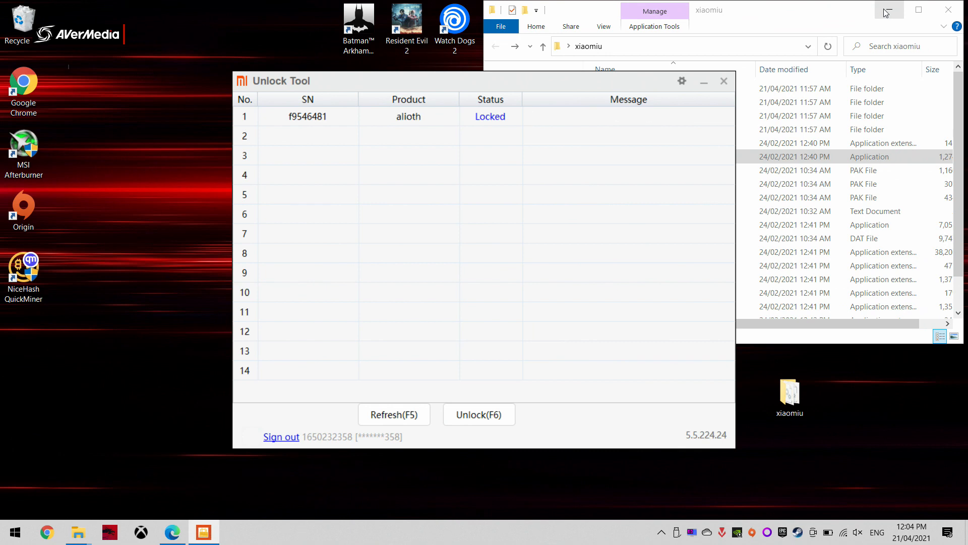
{"action": "left_click", "coordinate": [947, 9]}
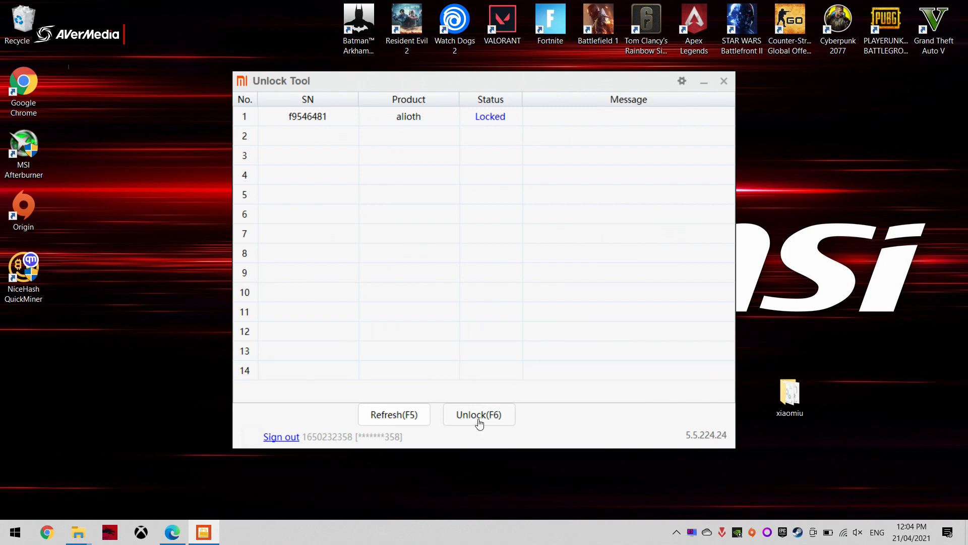
Attempt Unlock(F6) on the alioth phone and get the 168-hour wait refusal.
{"action": "left_click", "coordinate": [478, 414]}
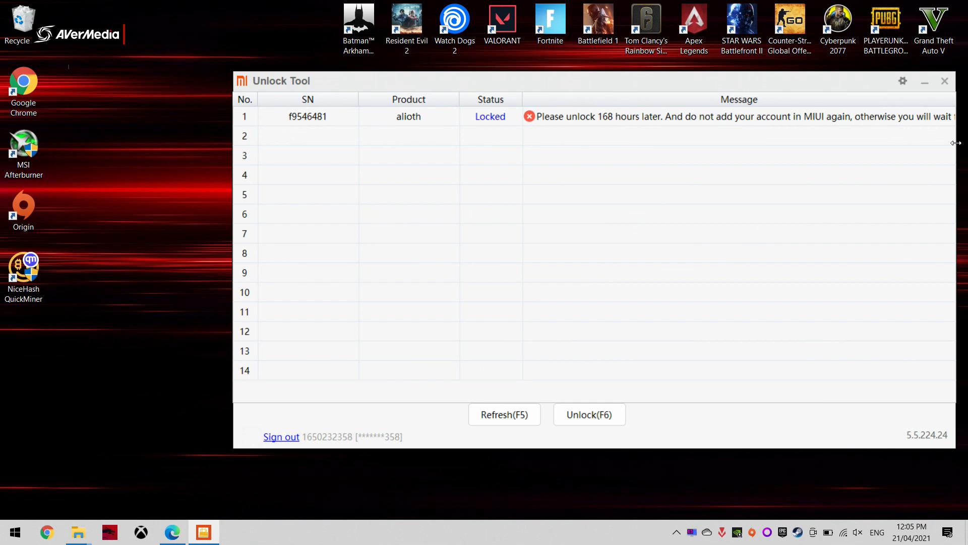
{"action": "left_click", "coordinate": [944, 80]}
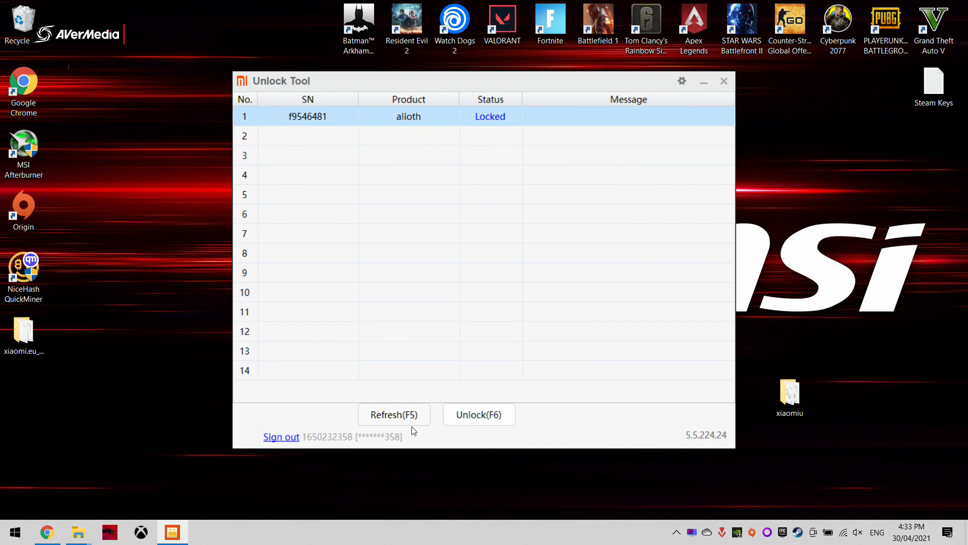
Start Unlock(F6) on the alioth phone after the wait so its status shows Unlocking.
{"action": "left_click", "coordinate": [478, 415]}
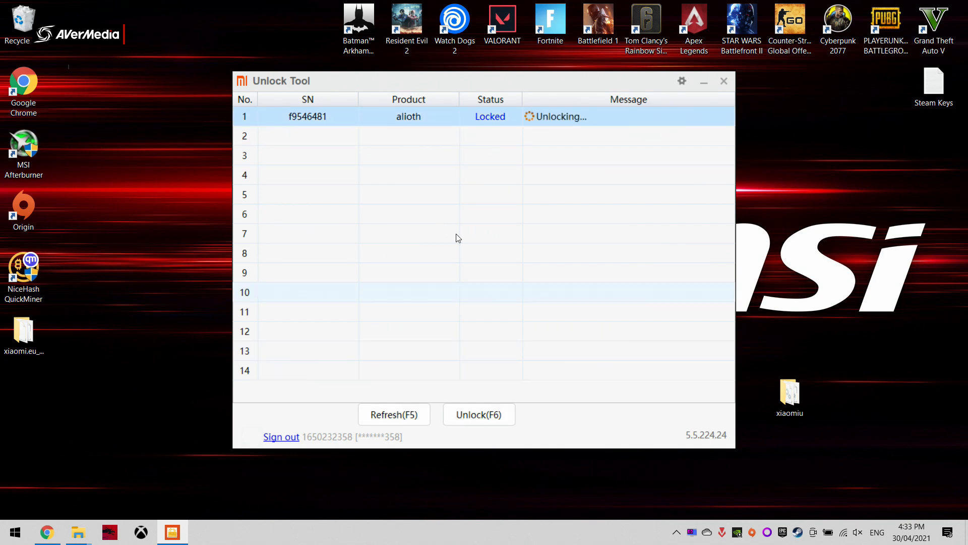